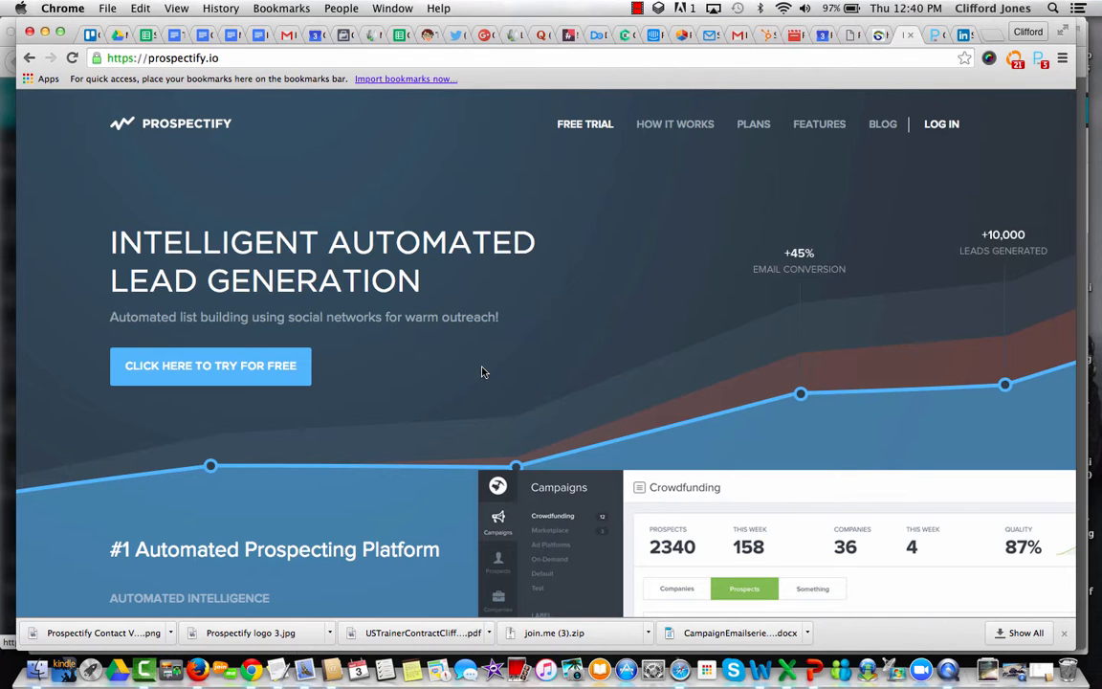
# Show the All Campaigns list with Financial – Boston Area and Default, then go to Contacts.
pyautogui.scroll(-3)
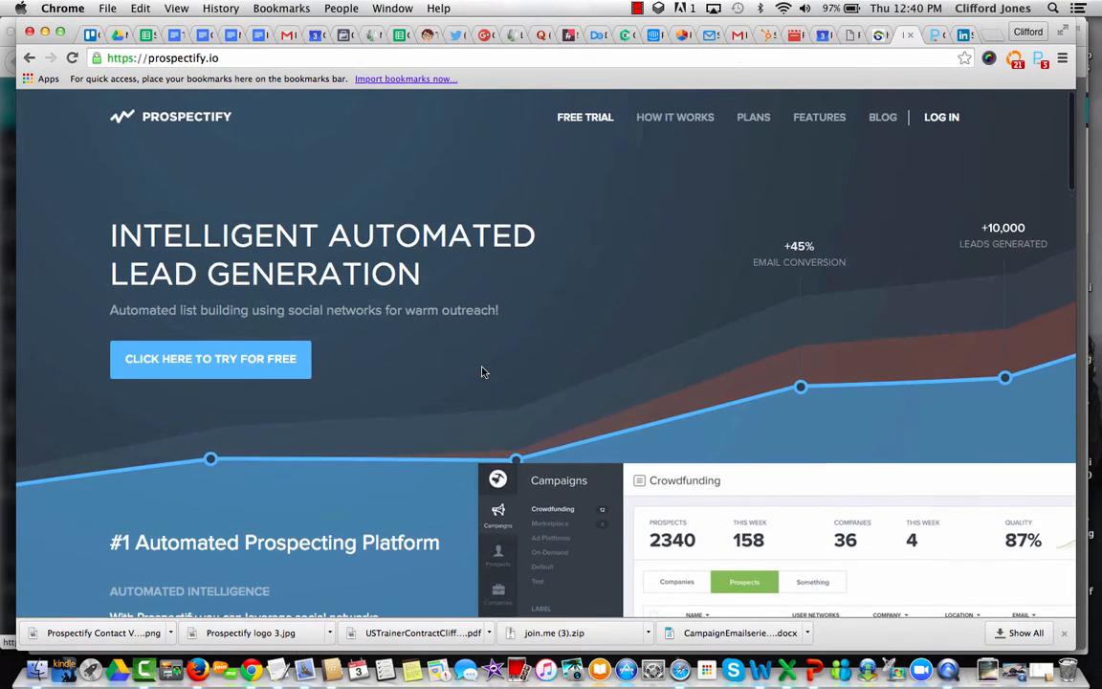
pyautogui.scroll(-3)
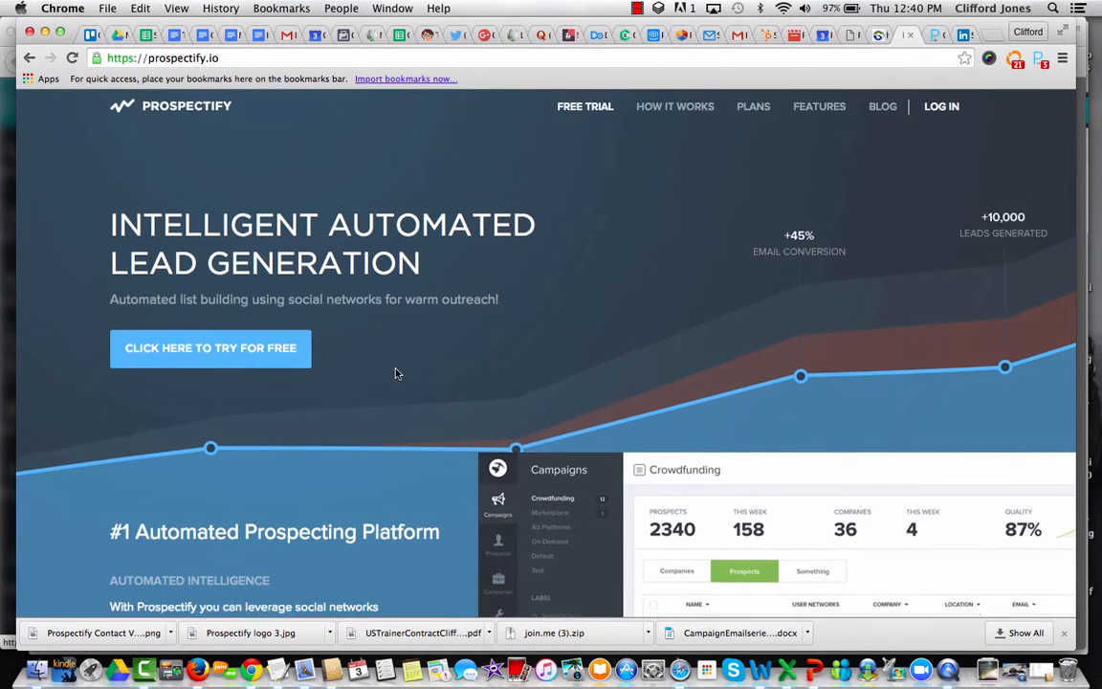
pyautogui.scroll(-3)
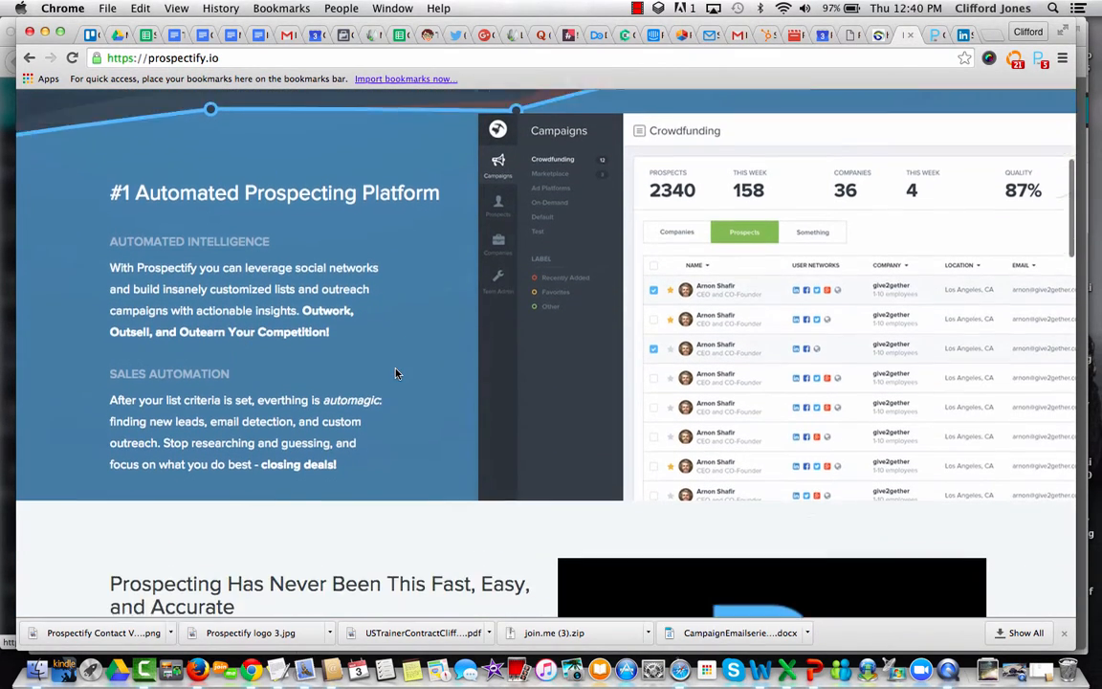
pyautogui.scroll(-3)
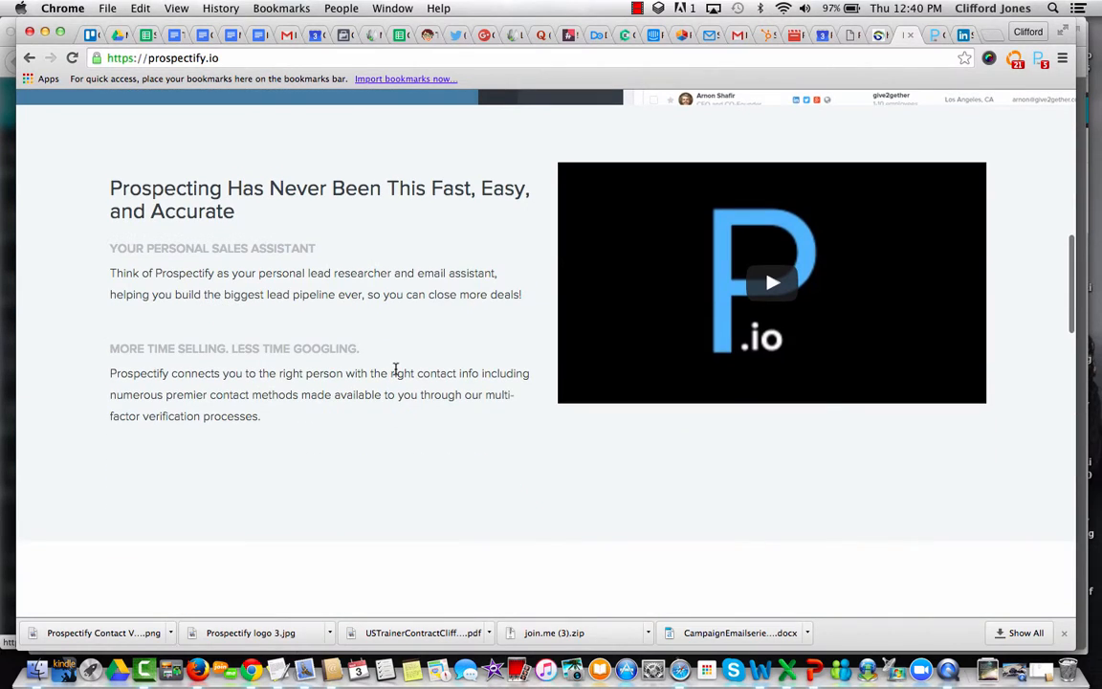
pyautogui.moveTo(350, 332)
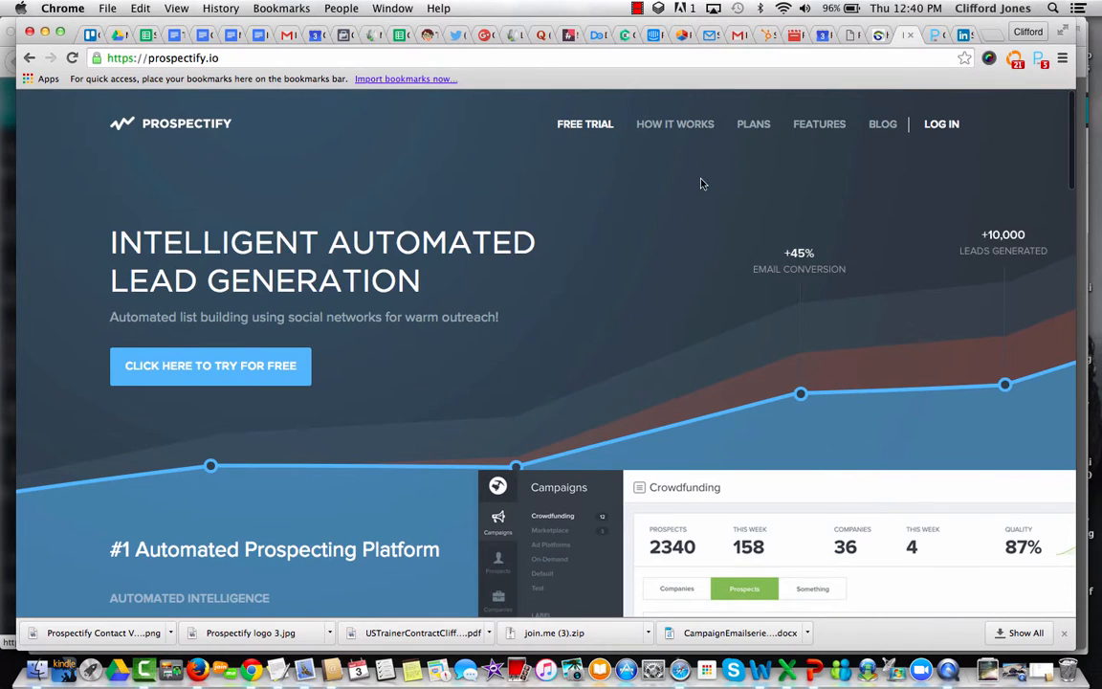
pyautogui.moveTo(676, 123)
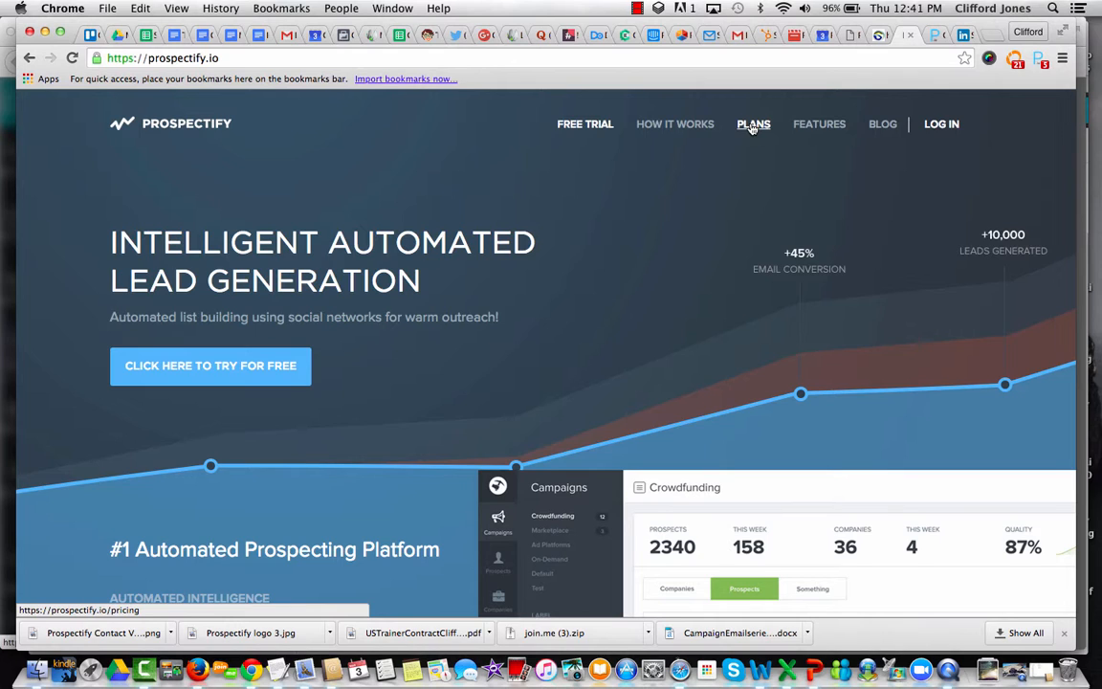
pyautogui.moveTo(819, 124)
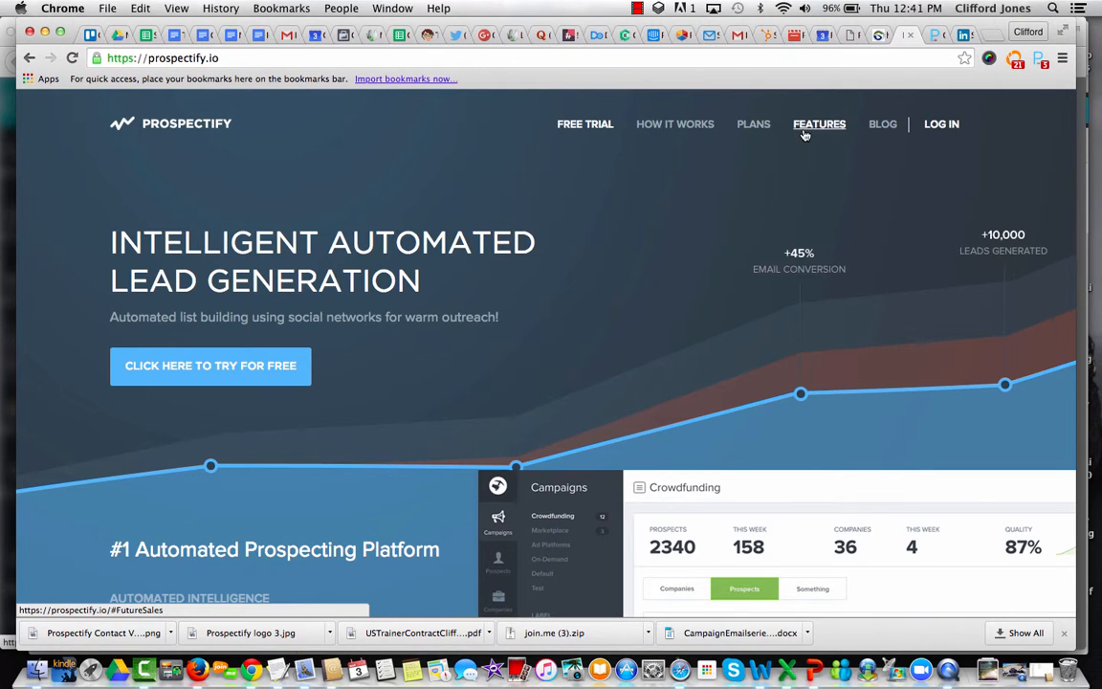
pyautogui.moveTo(881, 124)
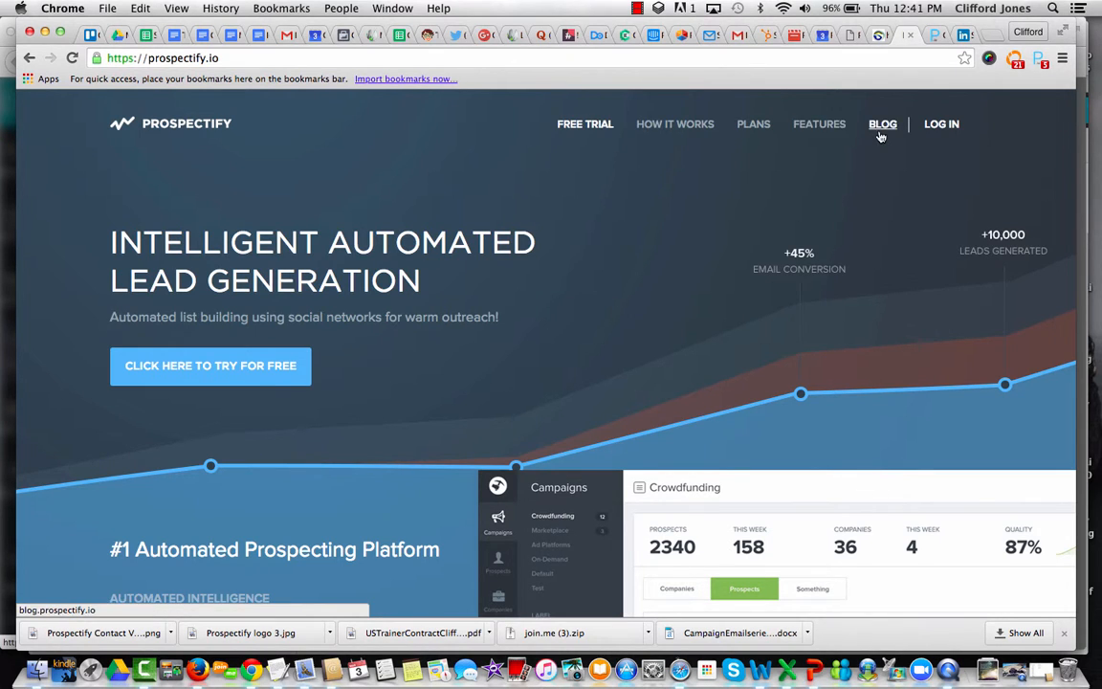
pyautogui.moveTo(818, 230)
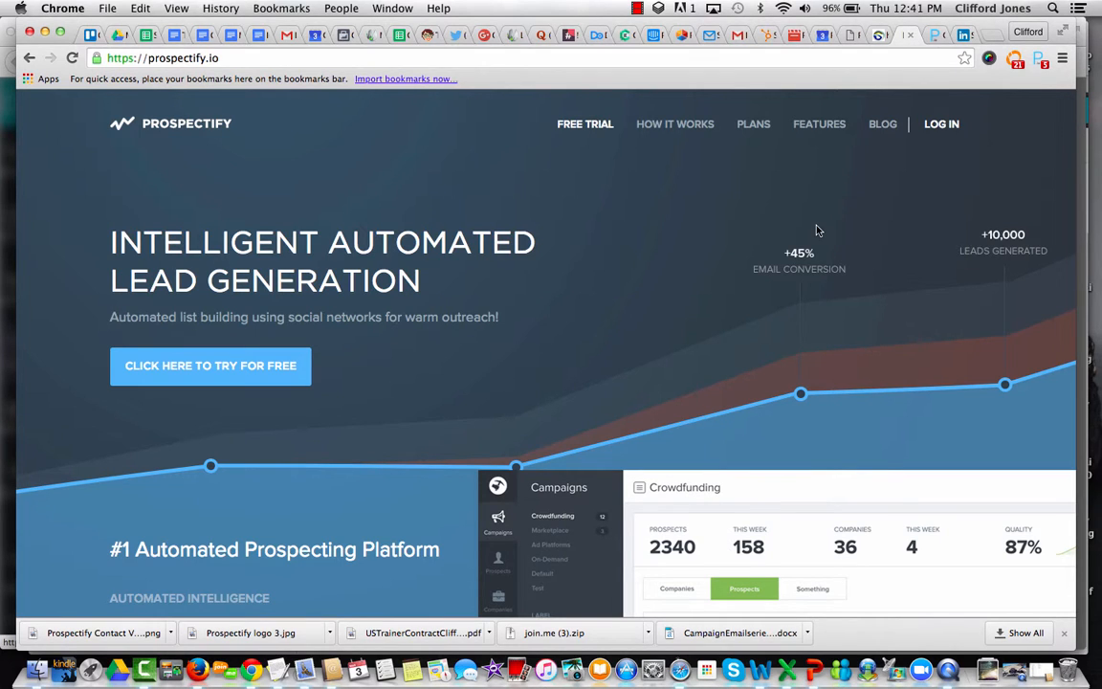
pyautogui.moveTo(827, 218)
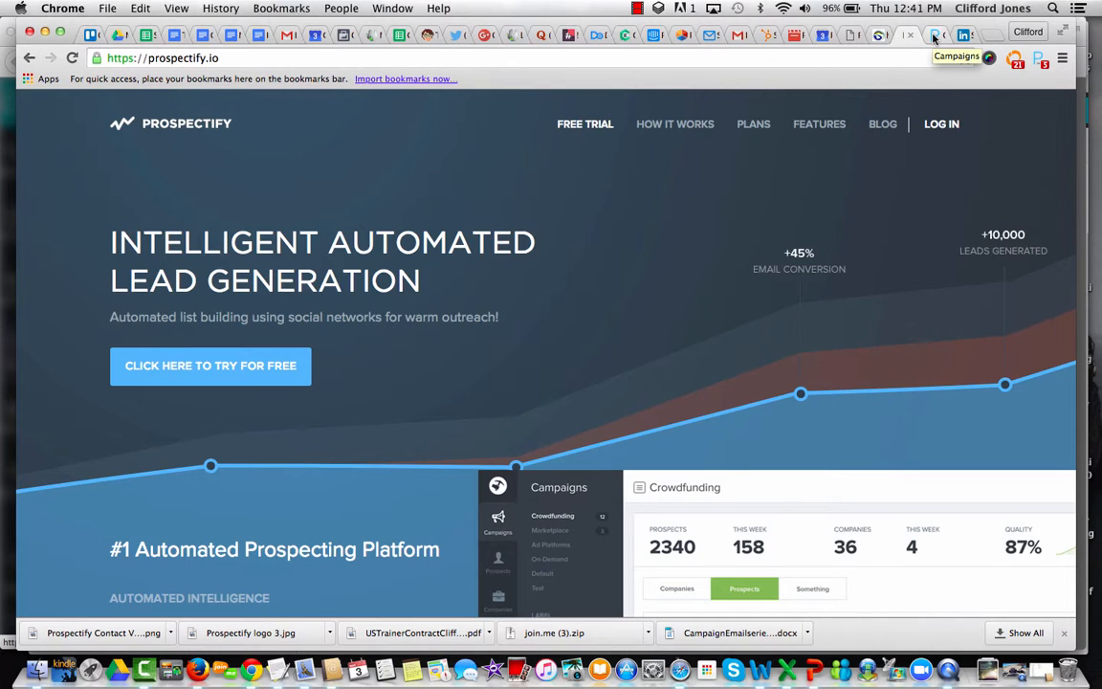
pyautogui.moveTo(931, 37)
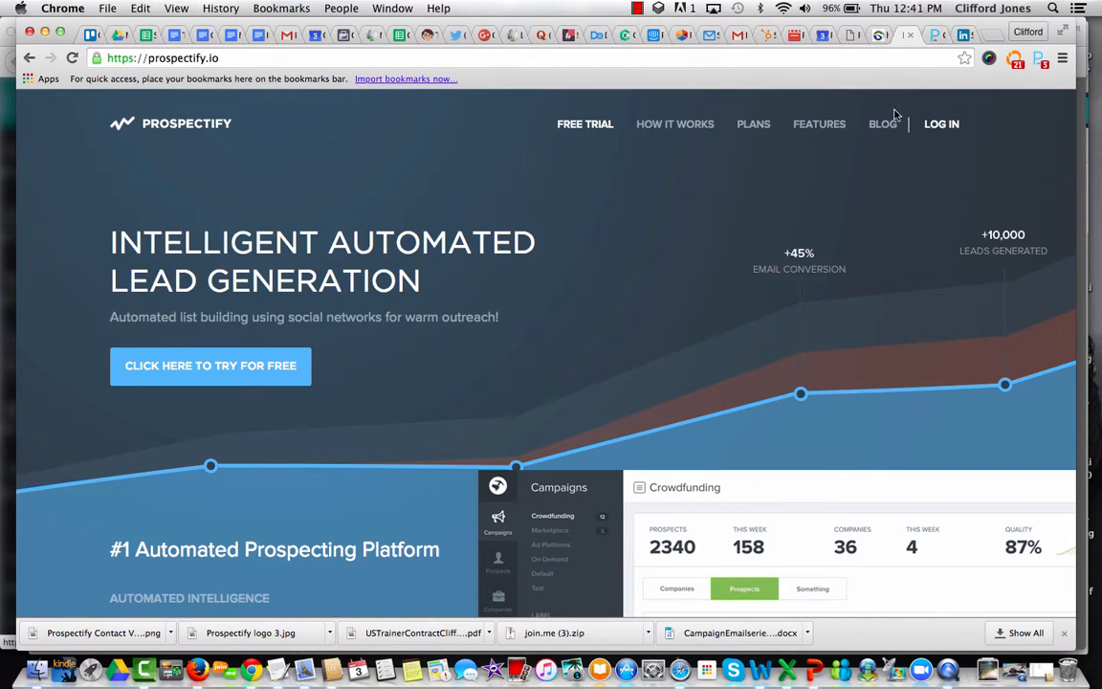
pyautogui.moveTo(942, 124)
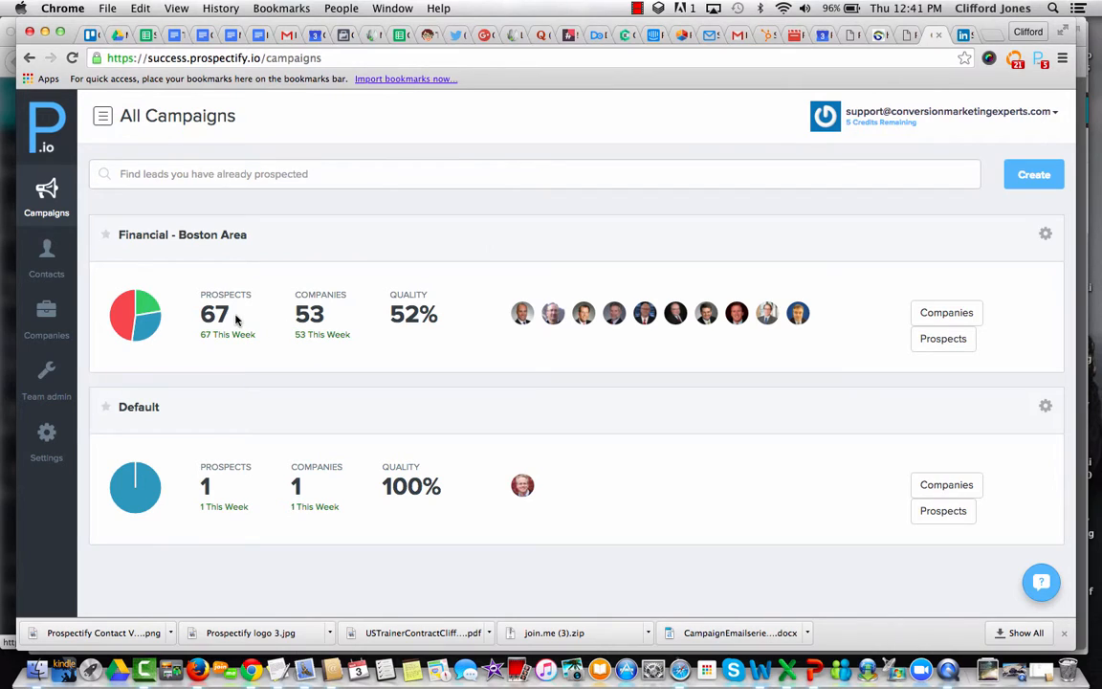
pyautogui.moveTo(438, 340)
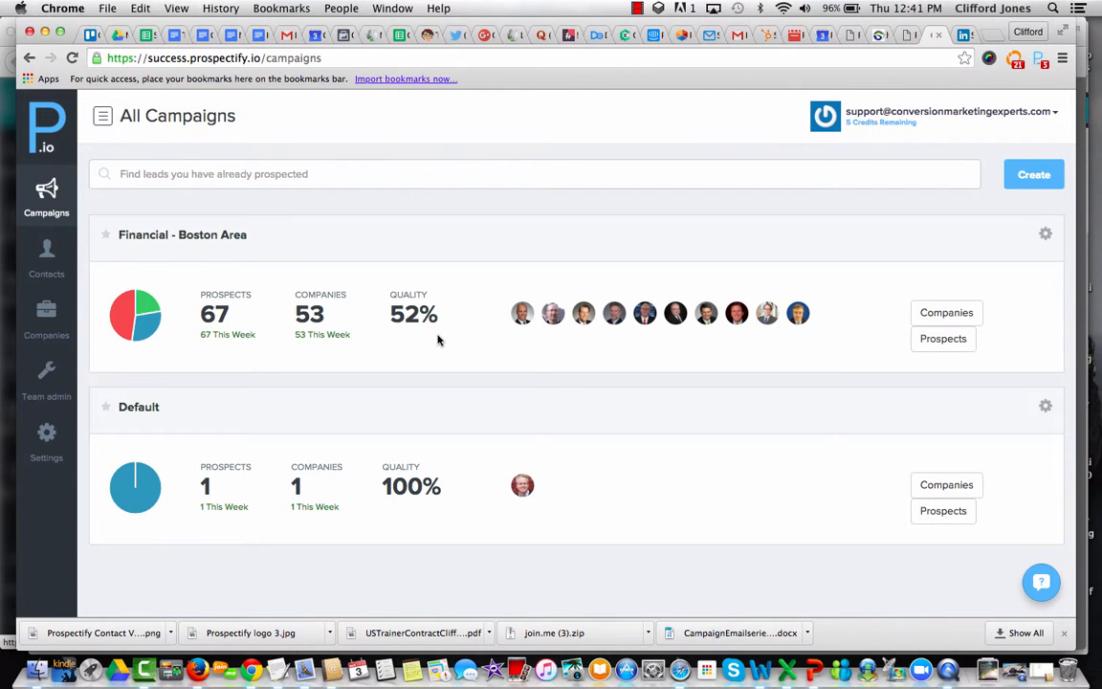
pyautogui.moveTo(249, 309)
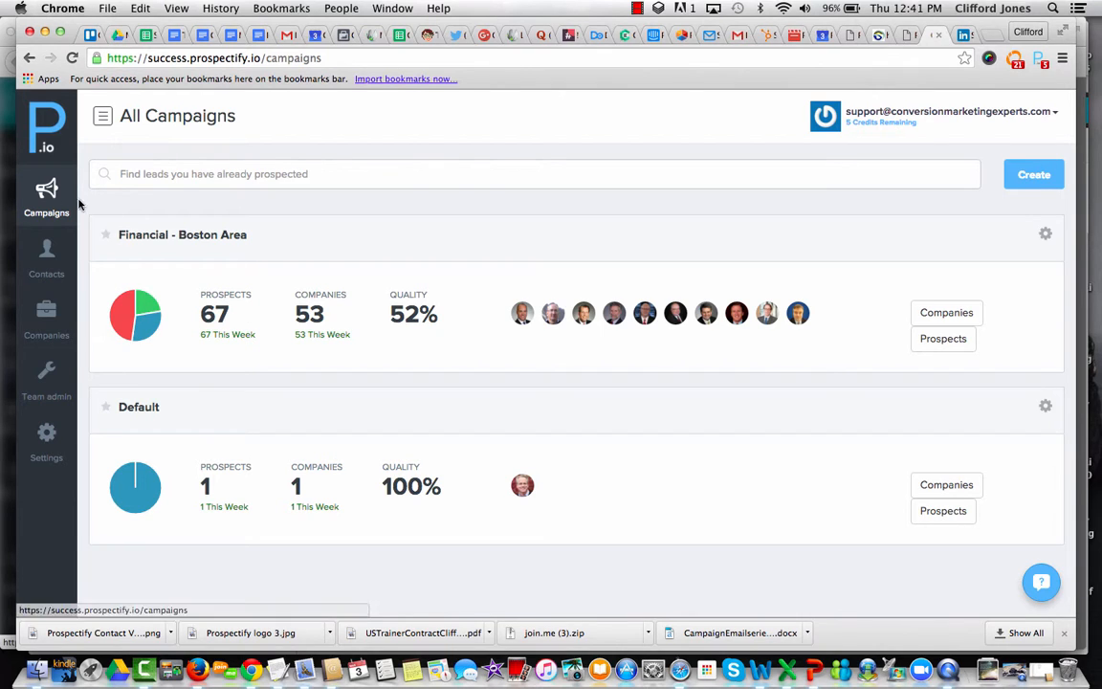
pyautogui.click(46, 198)
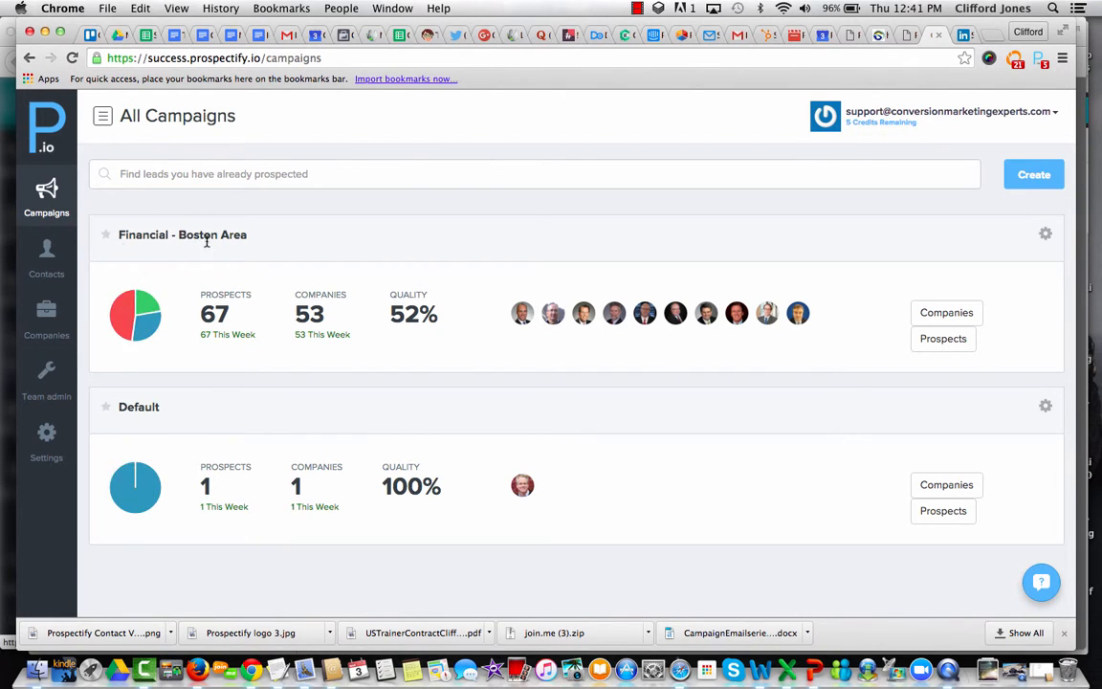
pyautogui.moveTo(253, 245)
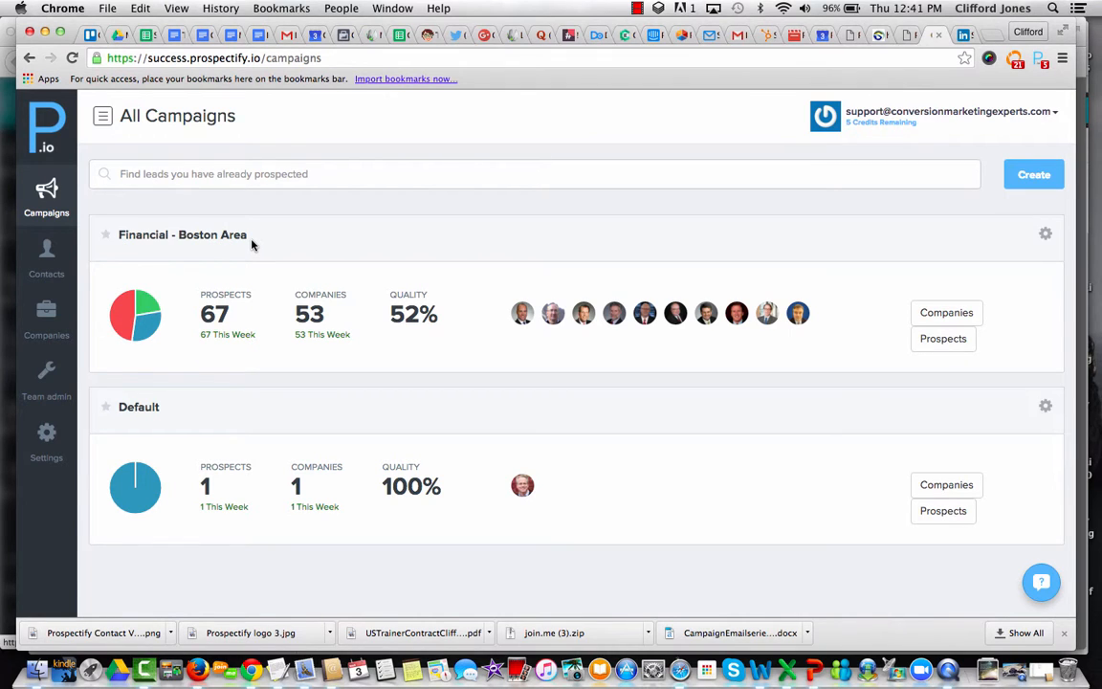
pyautogui.moveTo(552, 224)
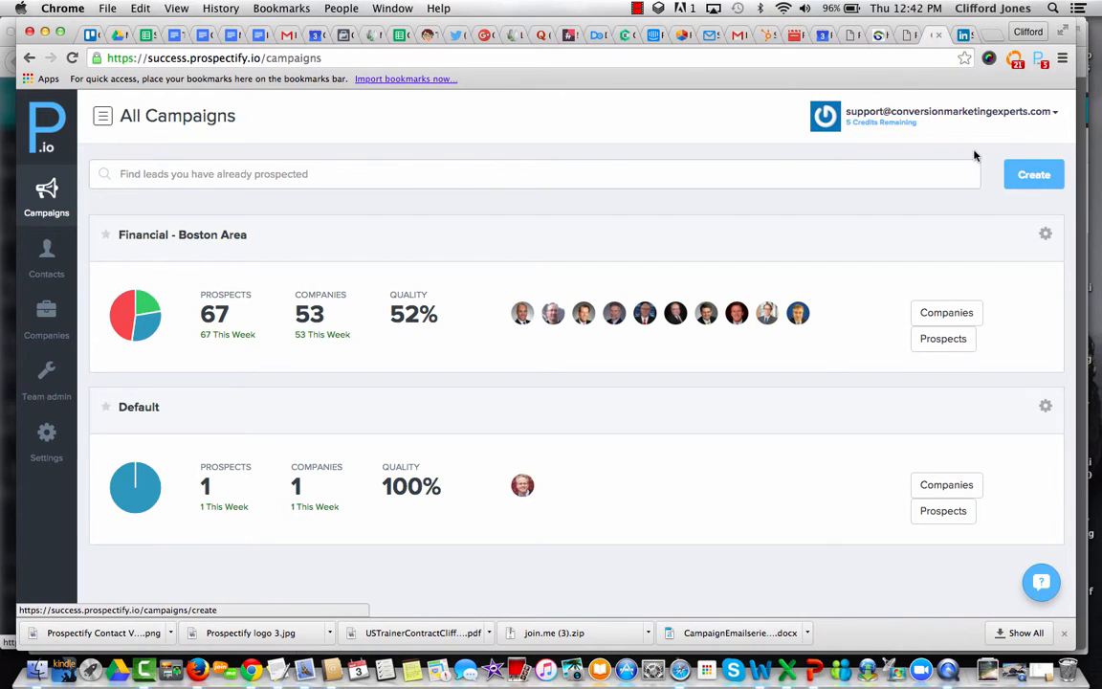
pyautogui.click(46, 258)
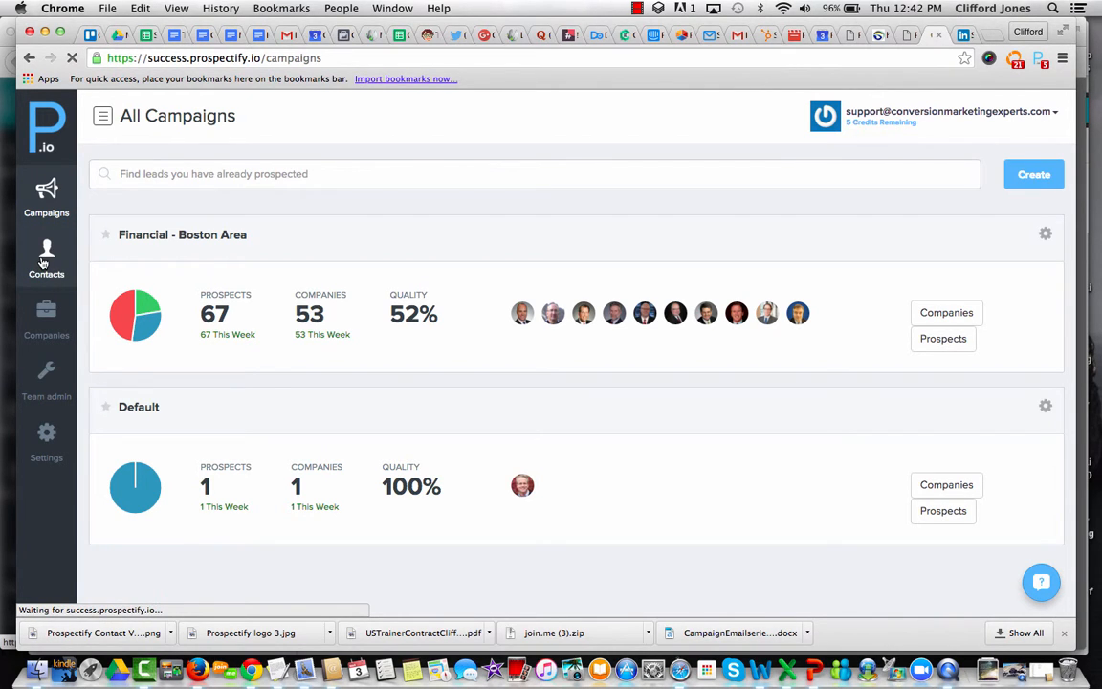
# Browse the Contacts page and open the list of prospected companies.
pyautogui.click(45, 258)
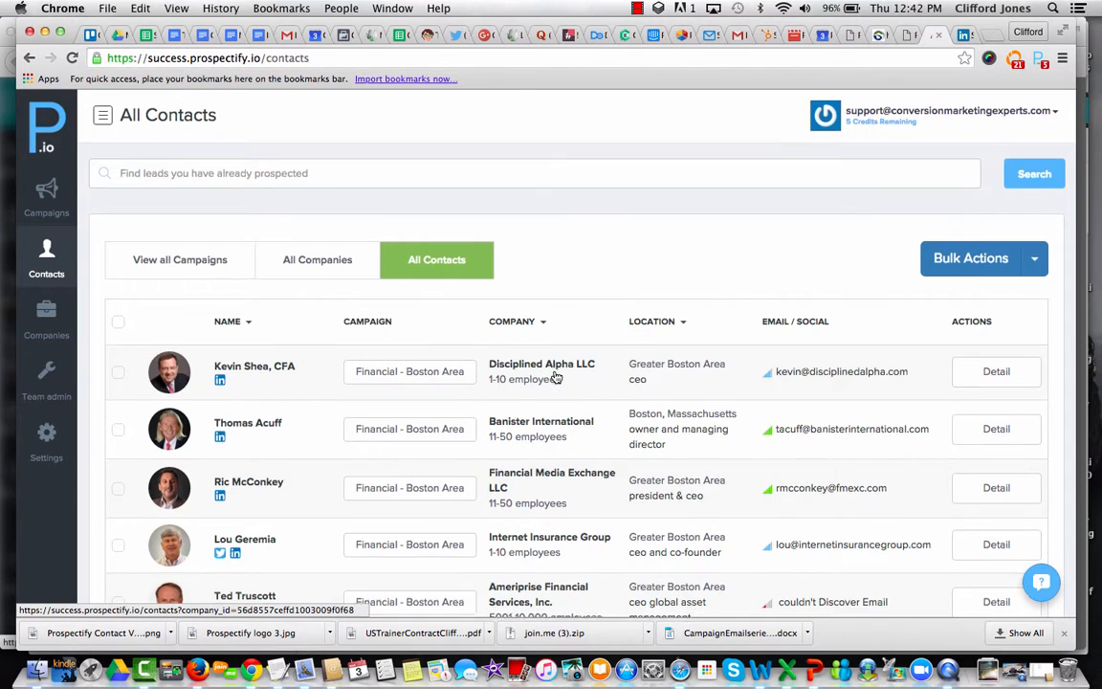
pyautogui.scroll(-3)
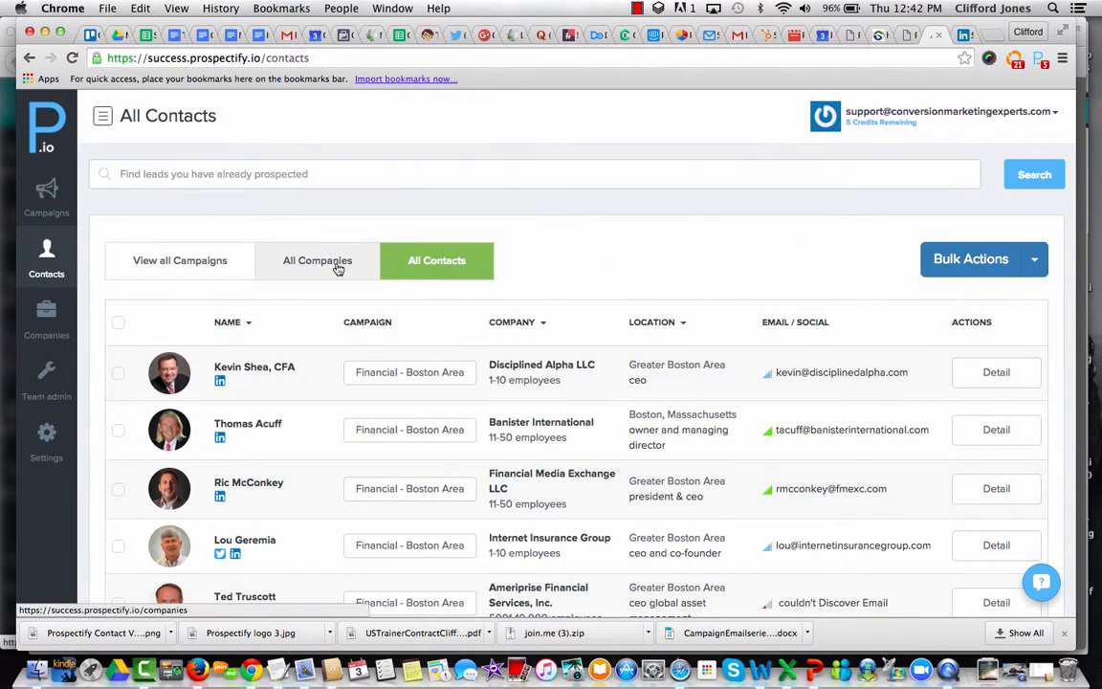
pyautogui.click(317, 260)
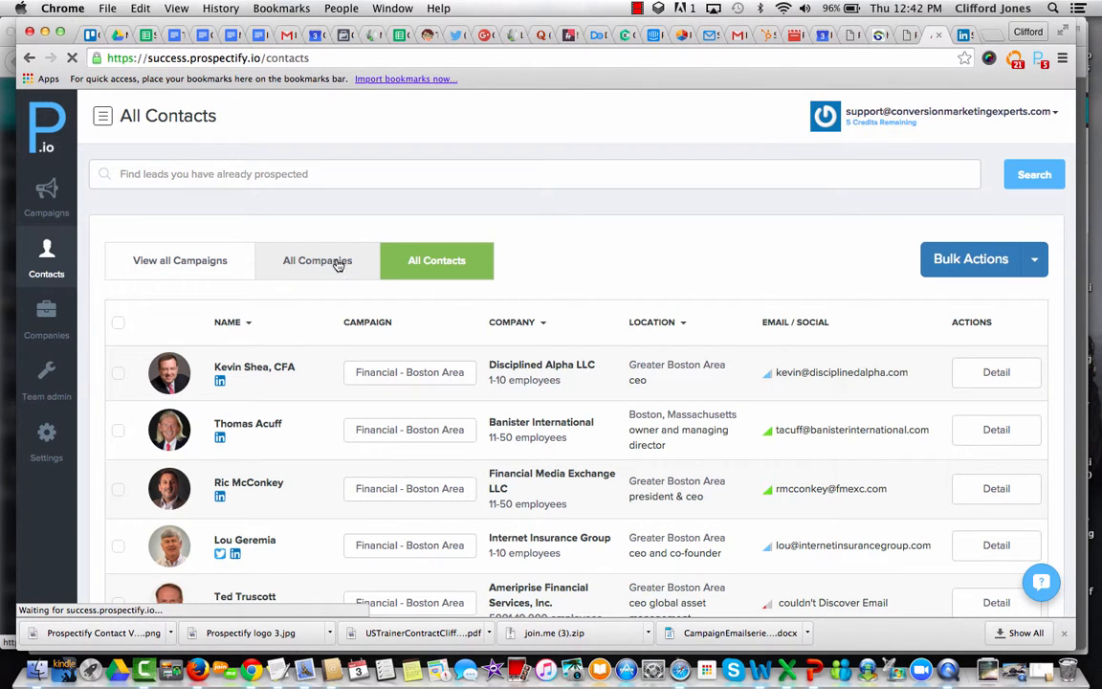
pyautogui.click(317, 261)
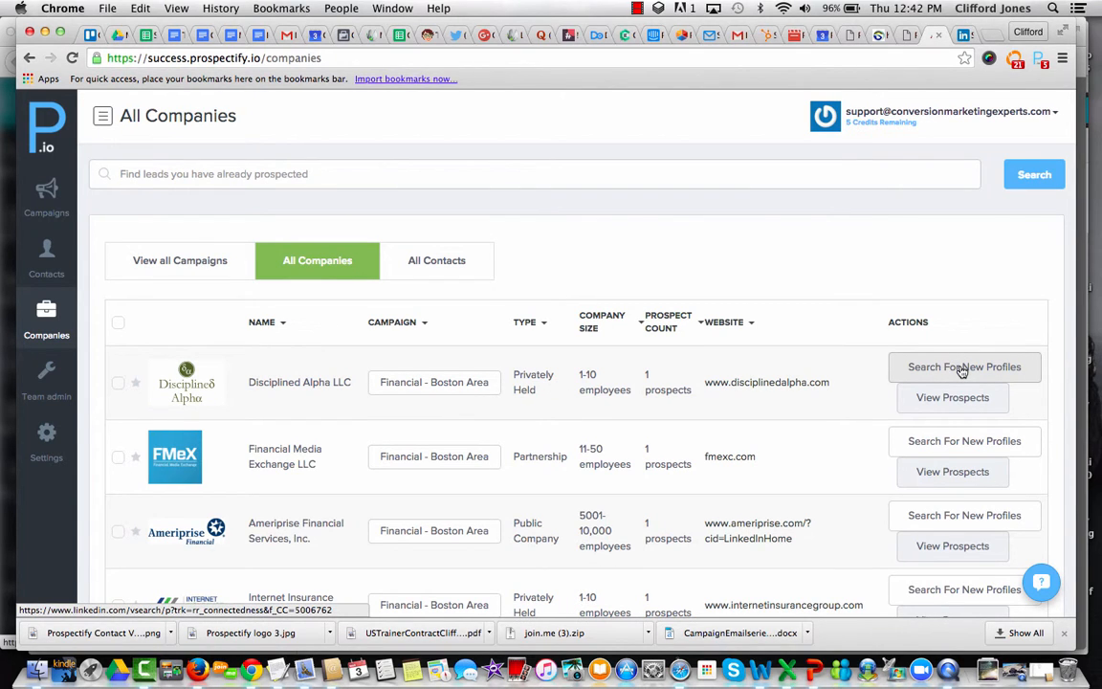
pyautogui.moveTo(885, 456)
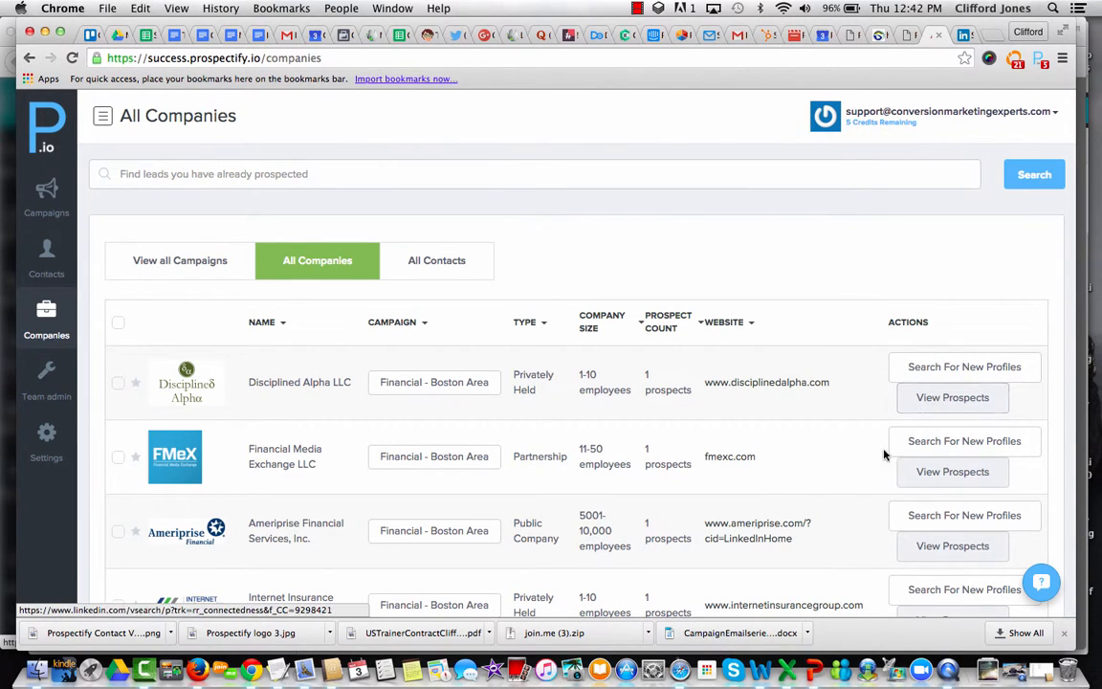
pyautogui.moveTo(774, 503)
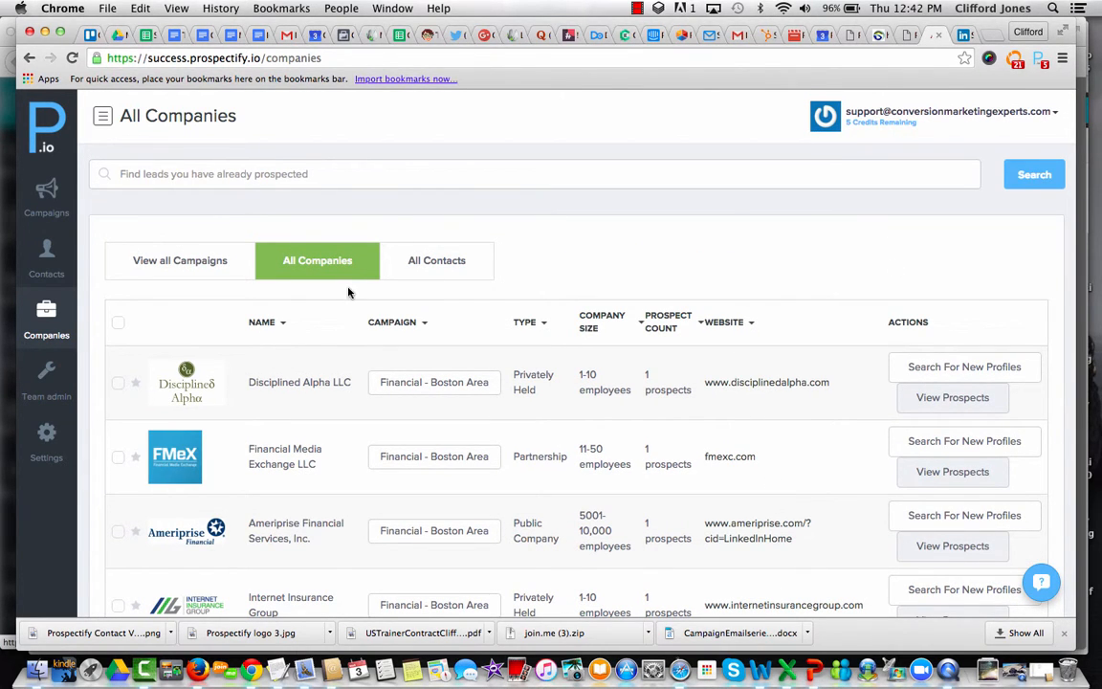
# View the Contacts, Team Users and Companies pages, then return to All Campaigns.
pyautogui.click(46, 258)
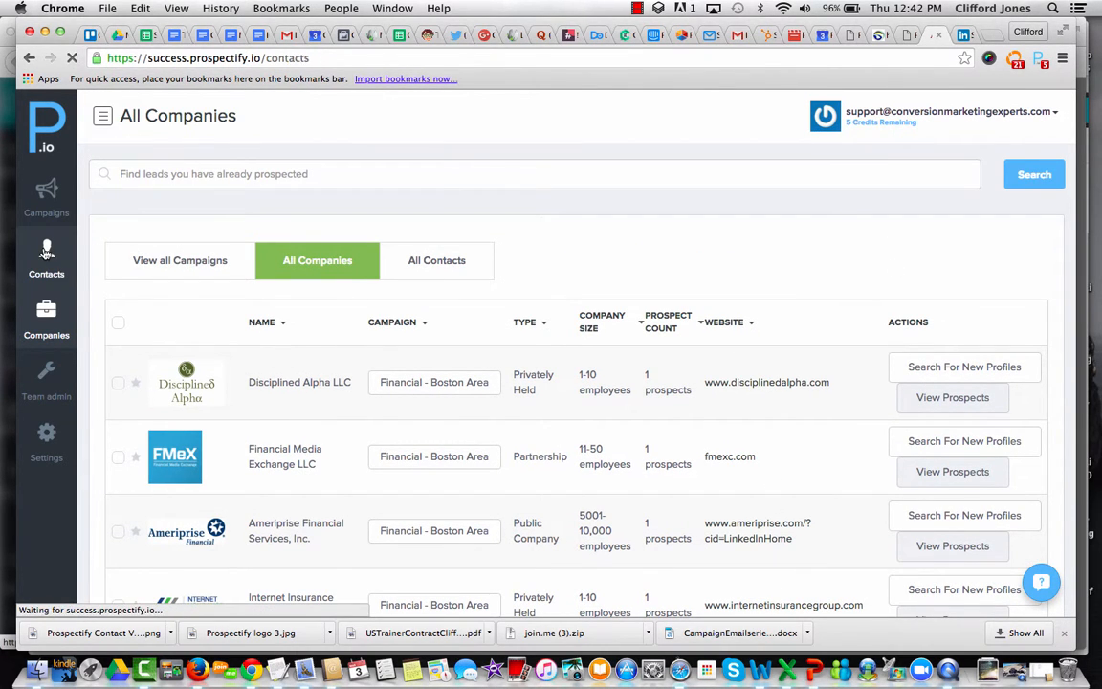
pyautogui.click(436, 260)
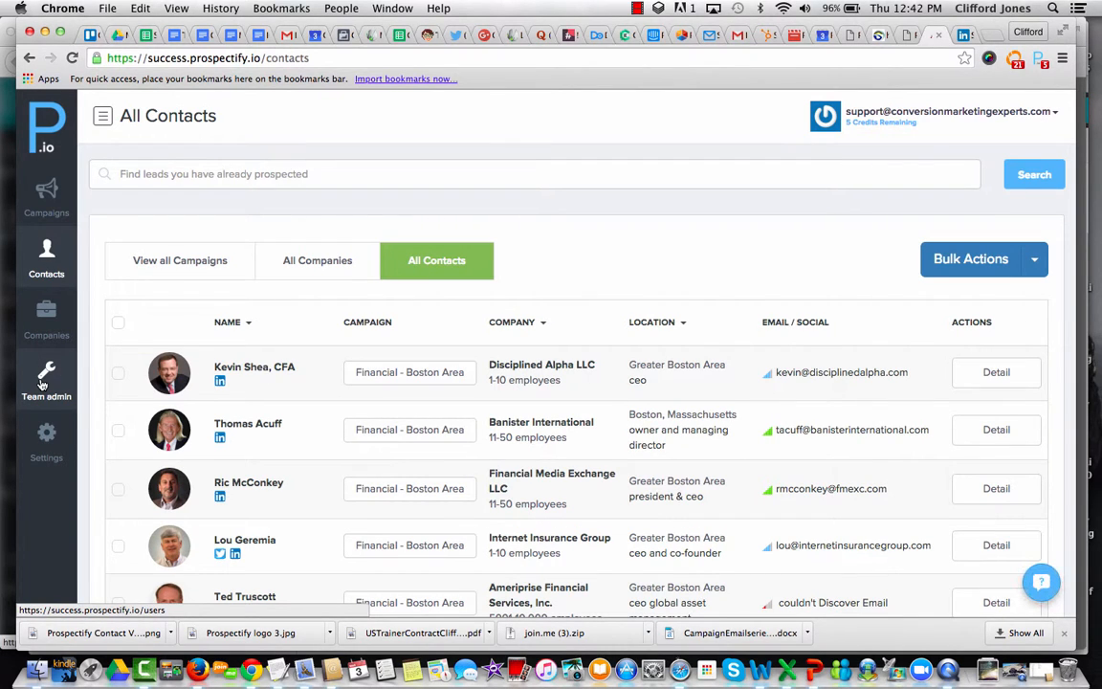
pyautogui.click(46, 383)
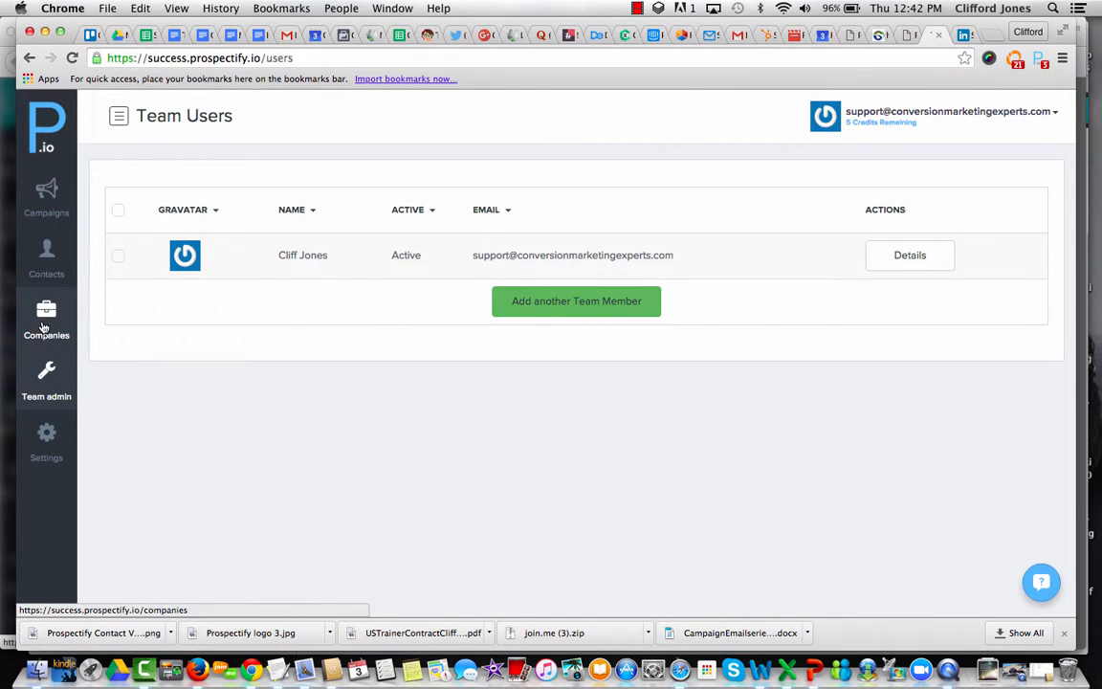
pyautogui.click(46, 196)
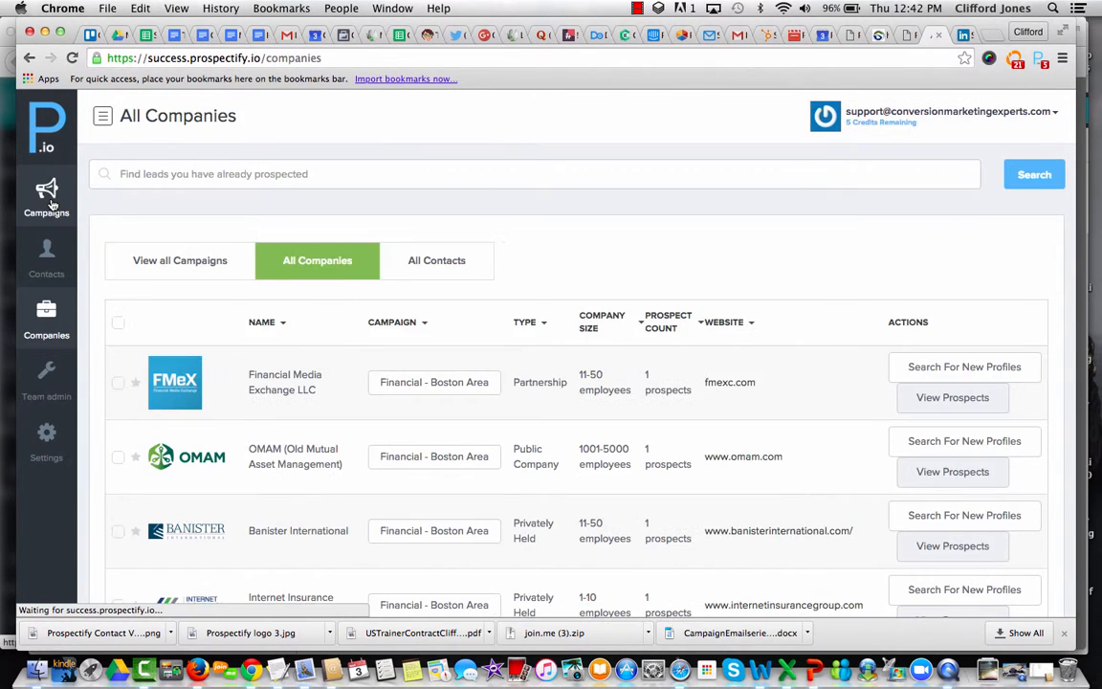
pyautogui.click(46, 196)
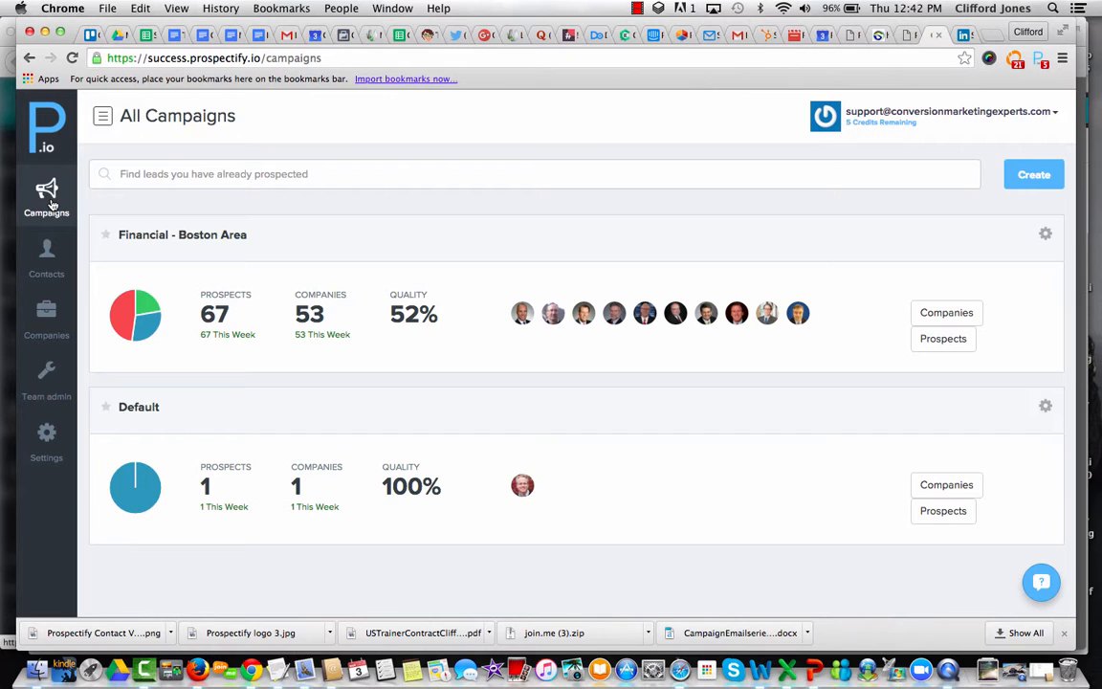
pyautogui.moveTo(229, 206)
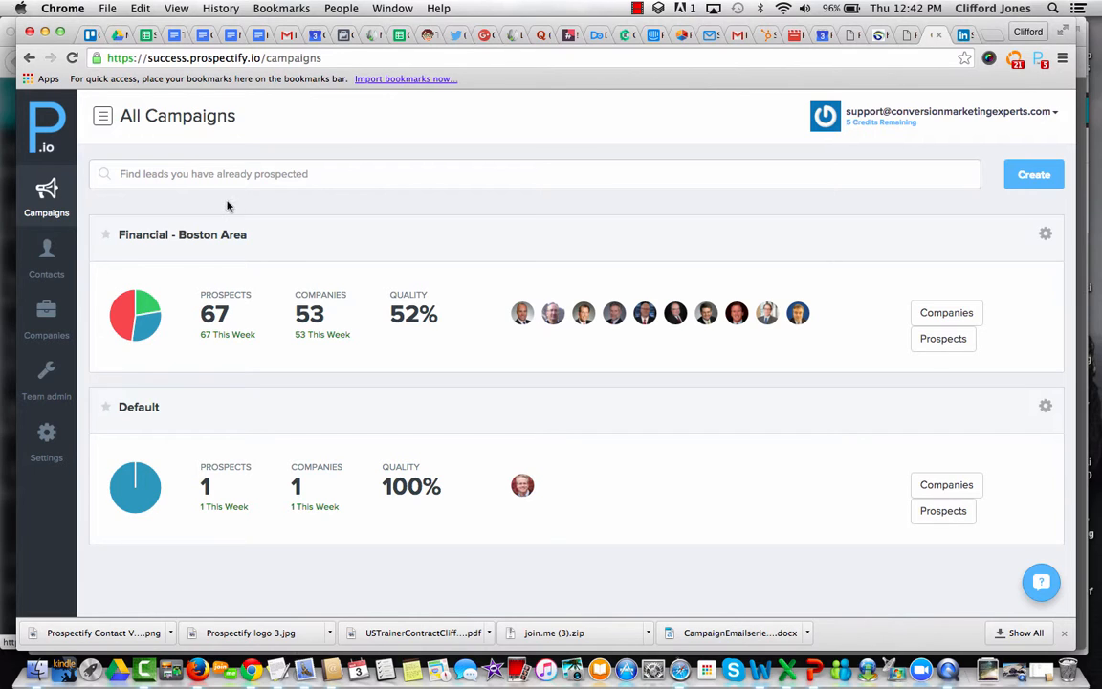
# Open All Contacts and scroll through their companies, locations and emails.
pyautogui.click(46, 259)
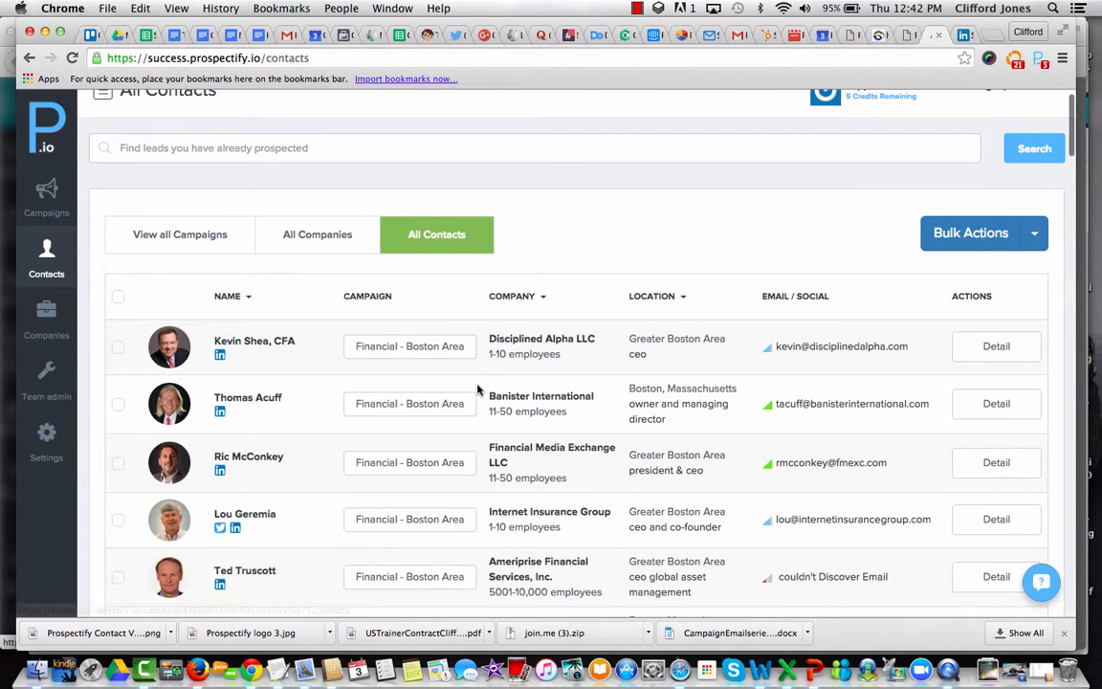
pyautogui.scroll(-3)
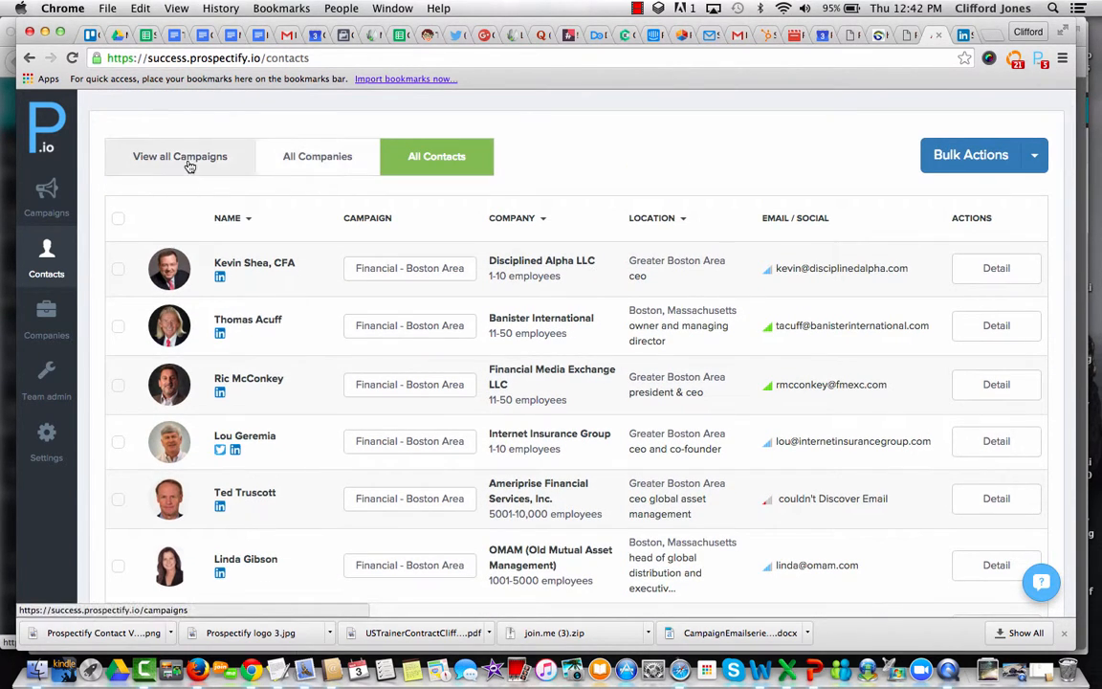
pyautogui.scroll(-3)
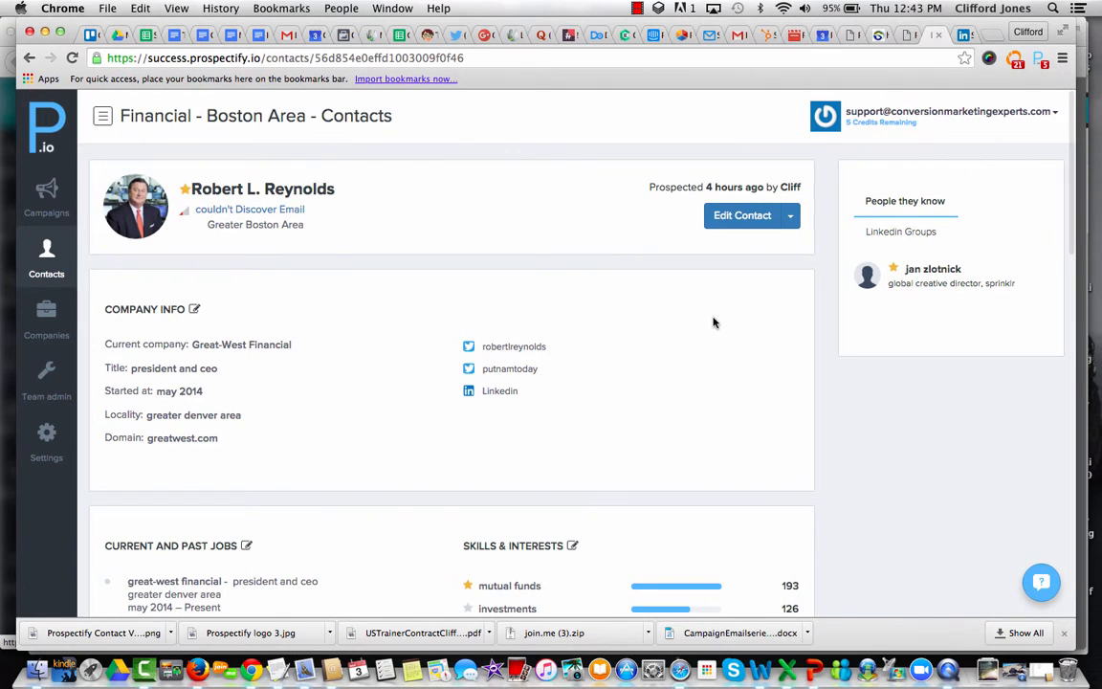
pyautogui.scroll(-3)
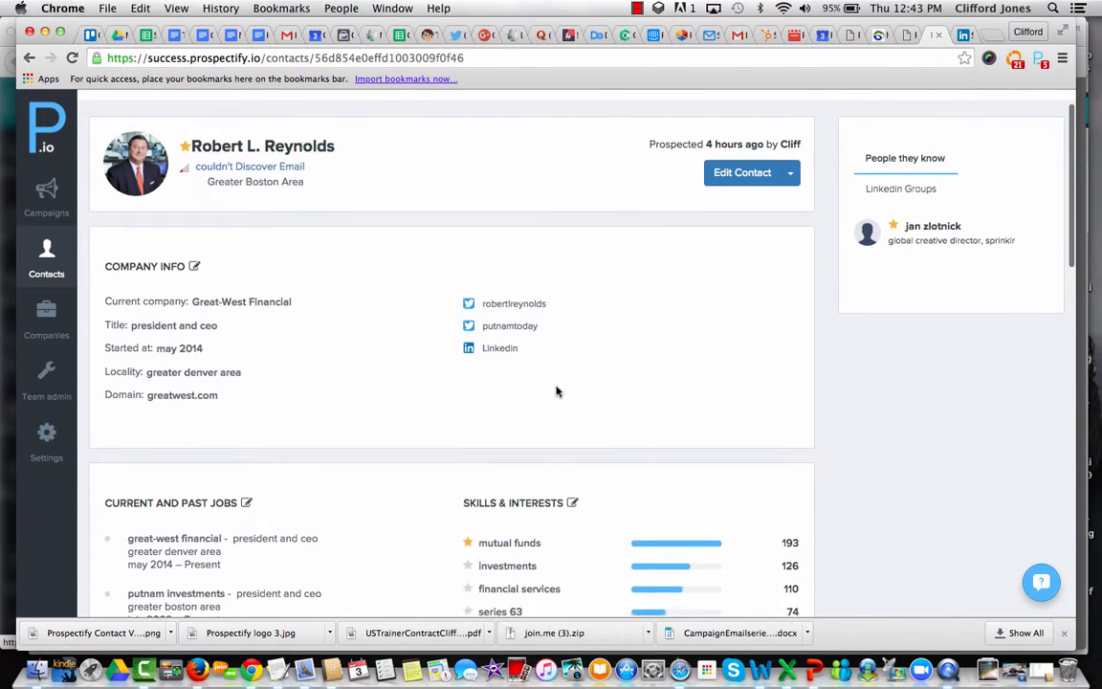
pyautogui.scroll(-3)
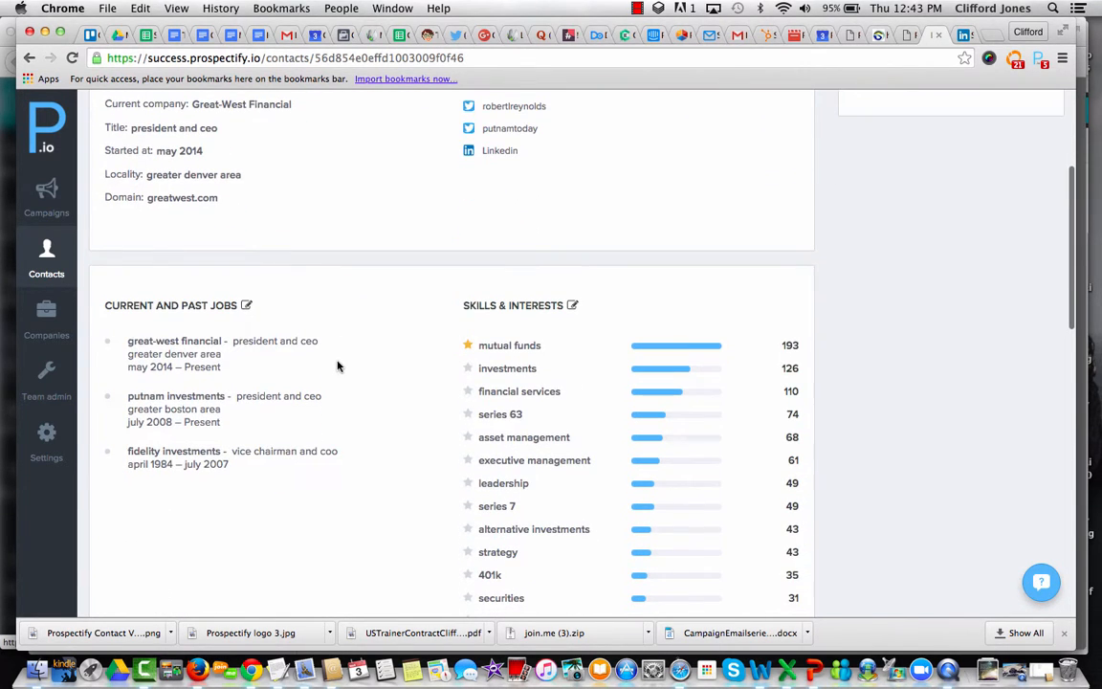
pyautogui.scroll(-3)
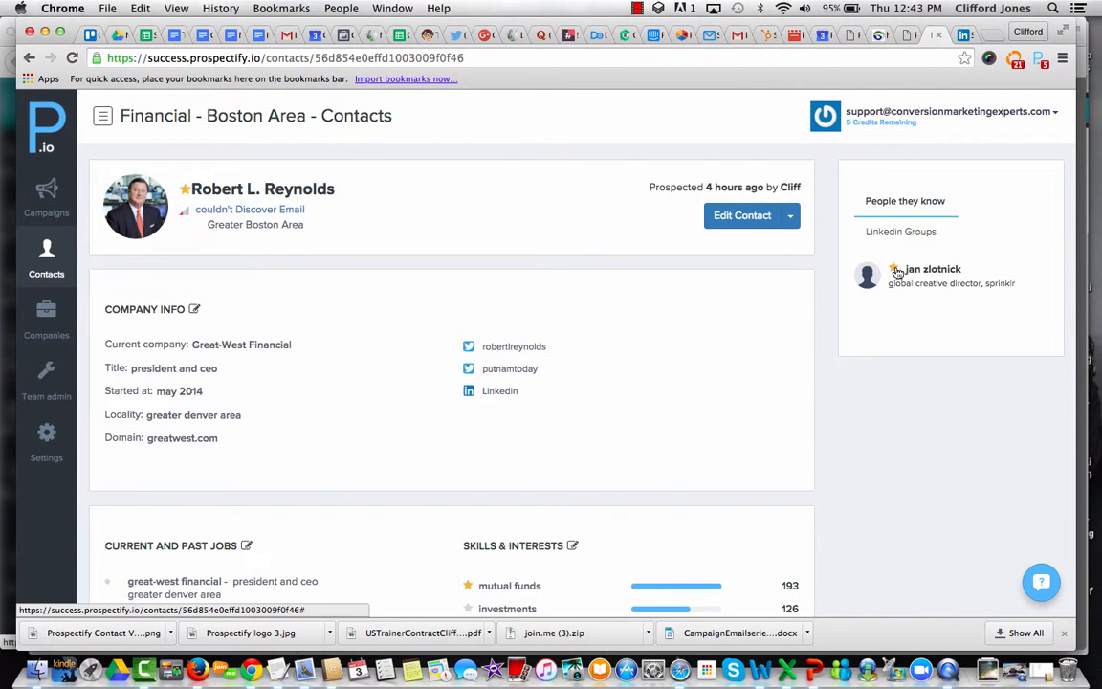
pyautogui.click(901, 231)
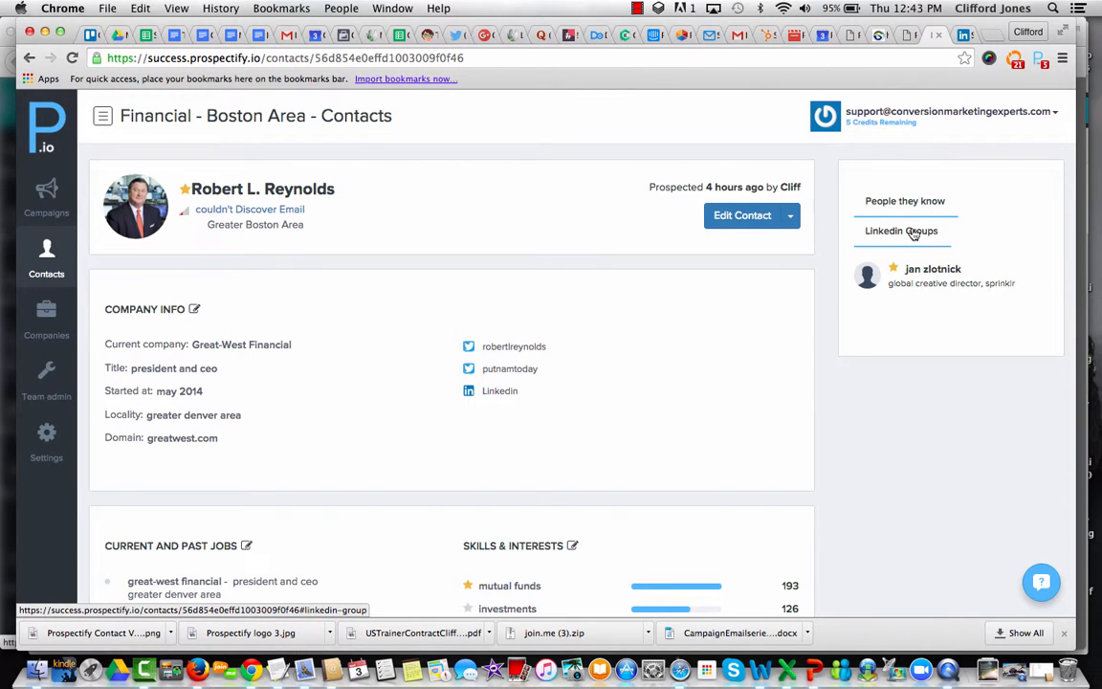
pyautogui.click(901, 230)
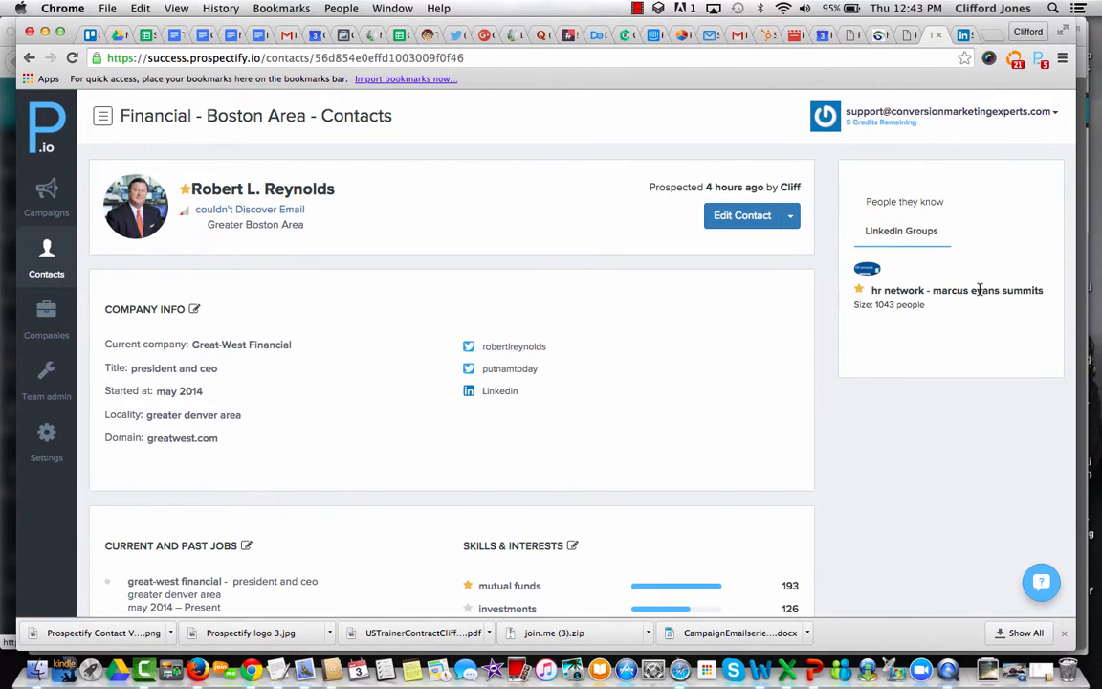
pyautogui.moveTo(857, 278)
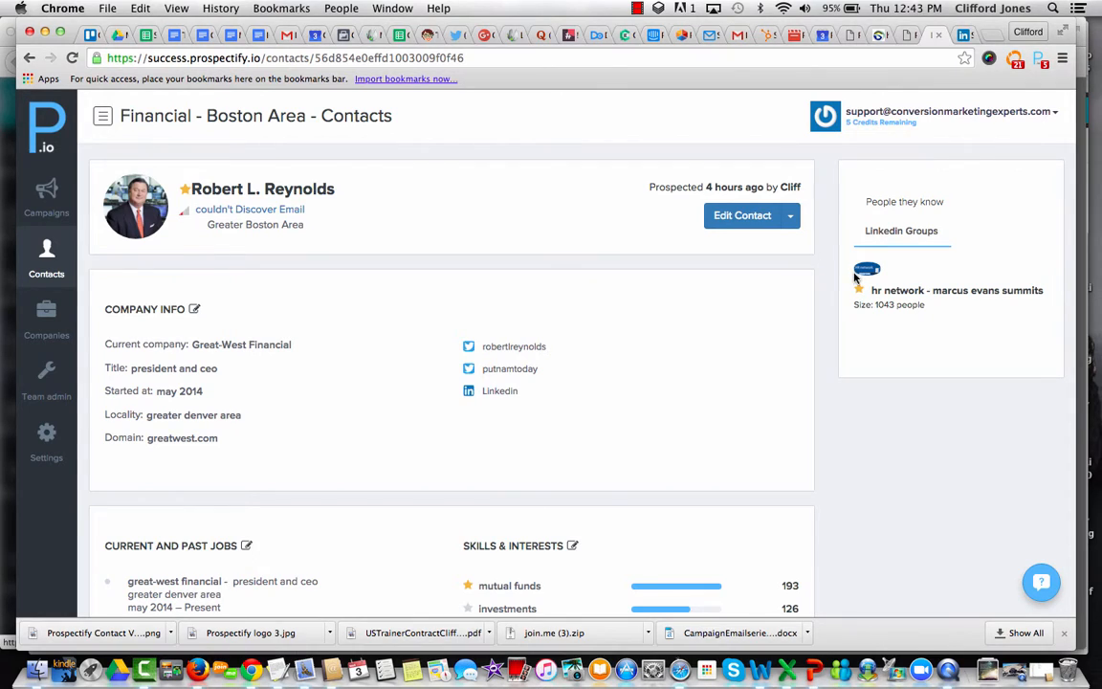
pyautogui.moveTo(603, 362)
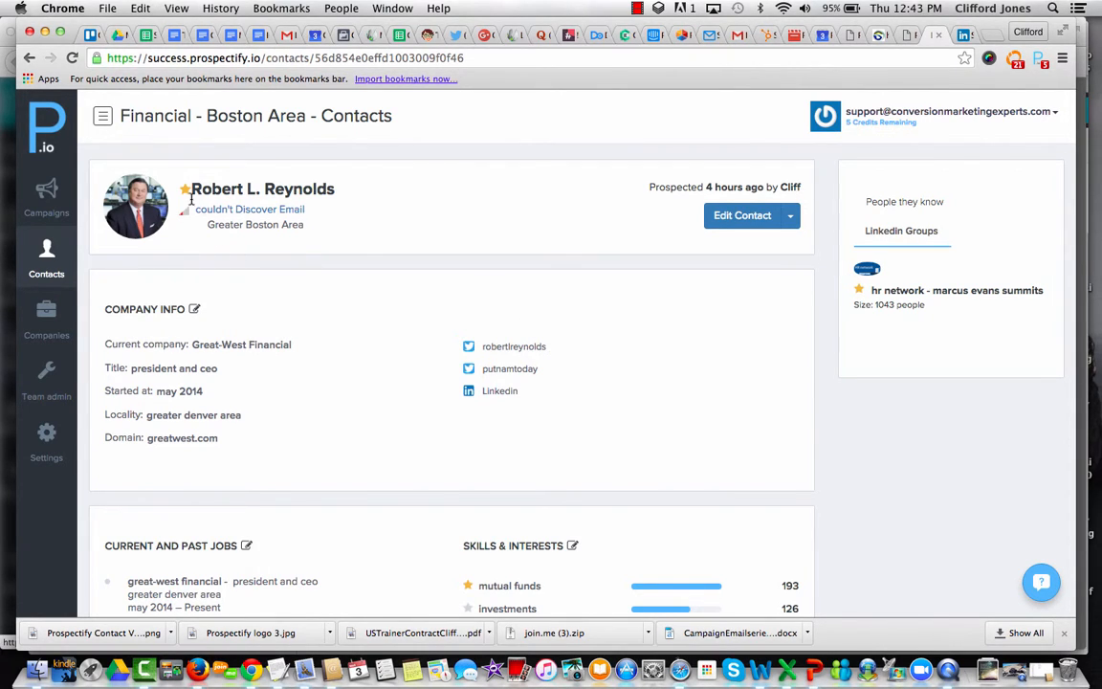
pyautogui.moveTo(167, 234)
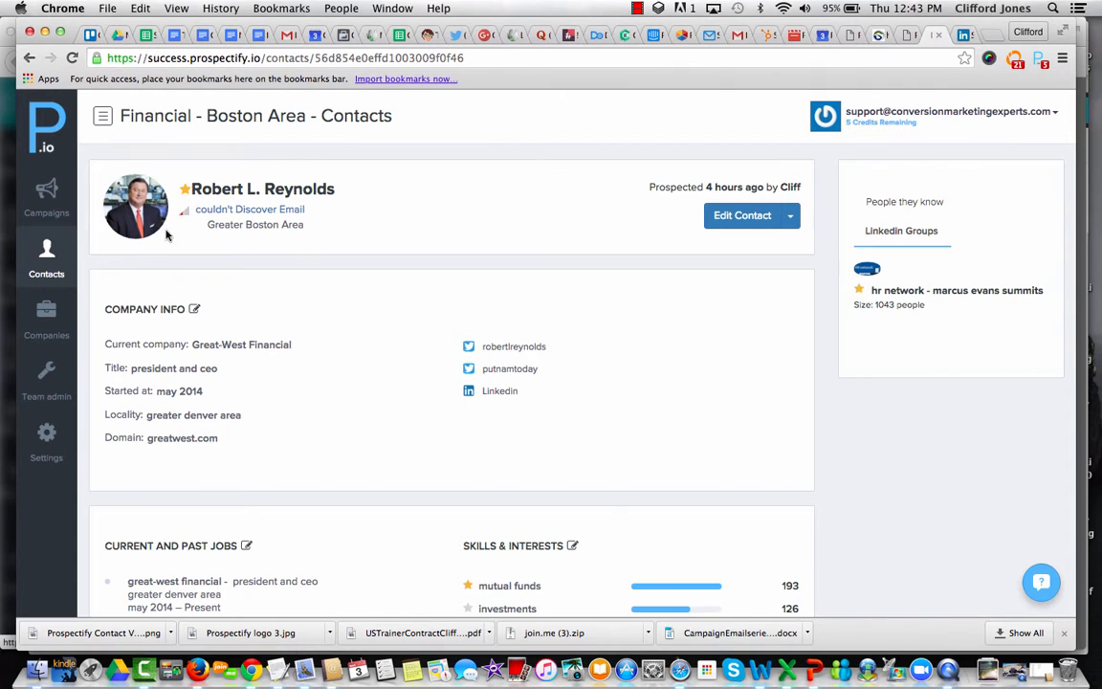
pyautogui.moveTo(46, 197)
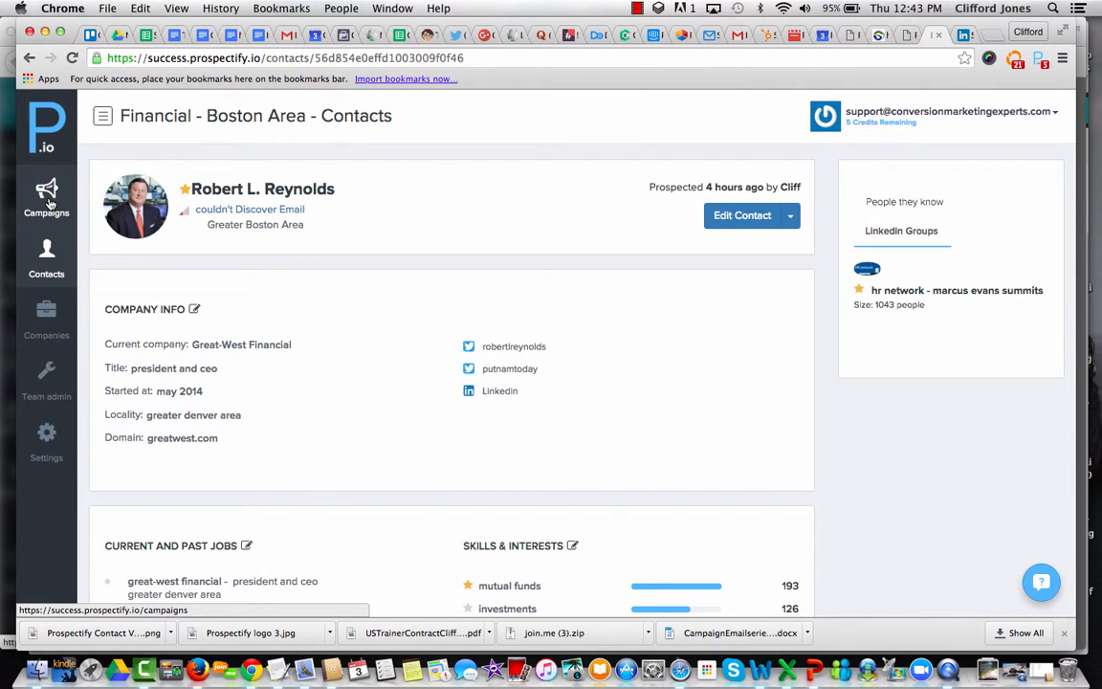
pyautogui.click(46, 196)
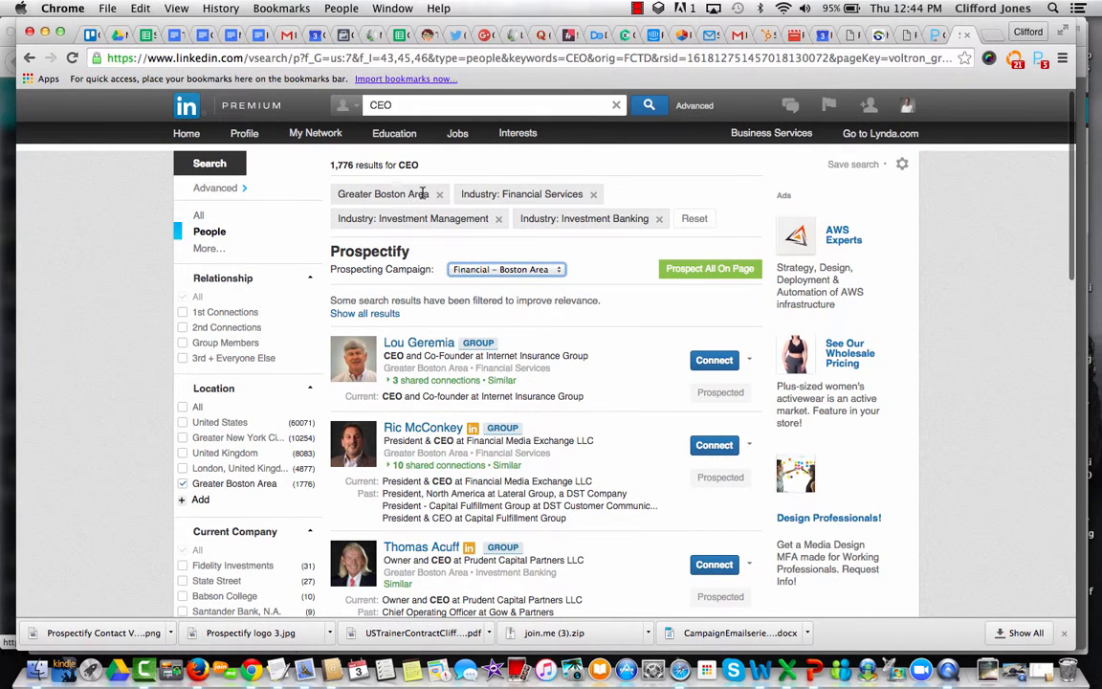
pyautogui.click(790, 106)
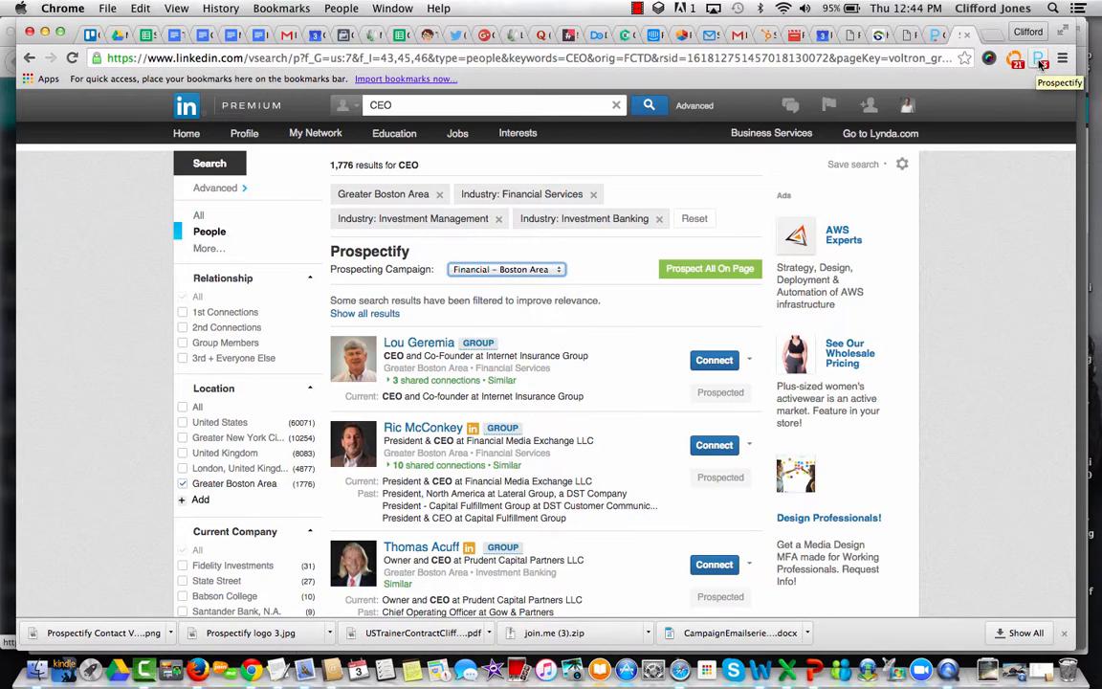
pyautogui.moveTo(1025, 119)
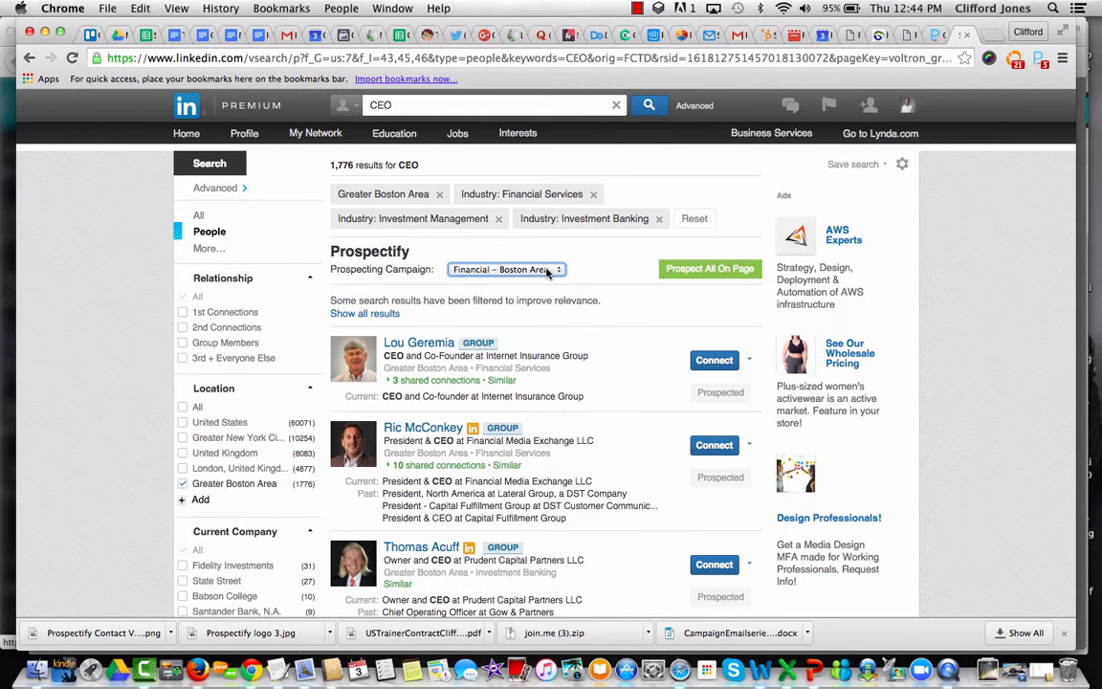
# Scroll through the CEO results and Industry filters, then back to the campaign panel.
pyautogui.scroll(-3)
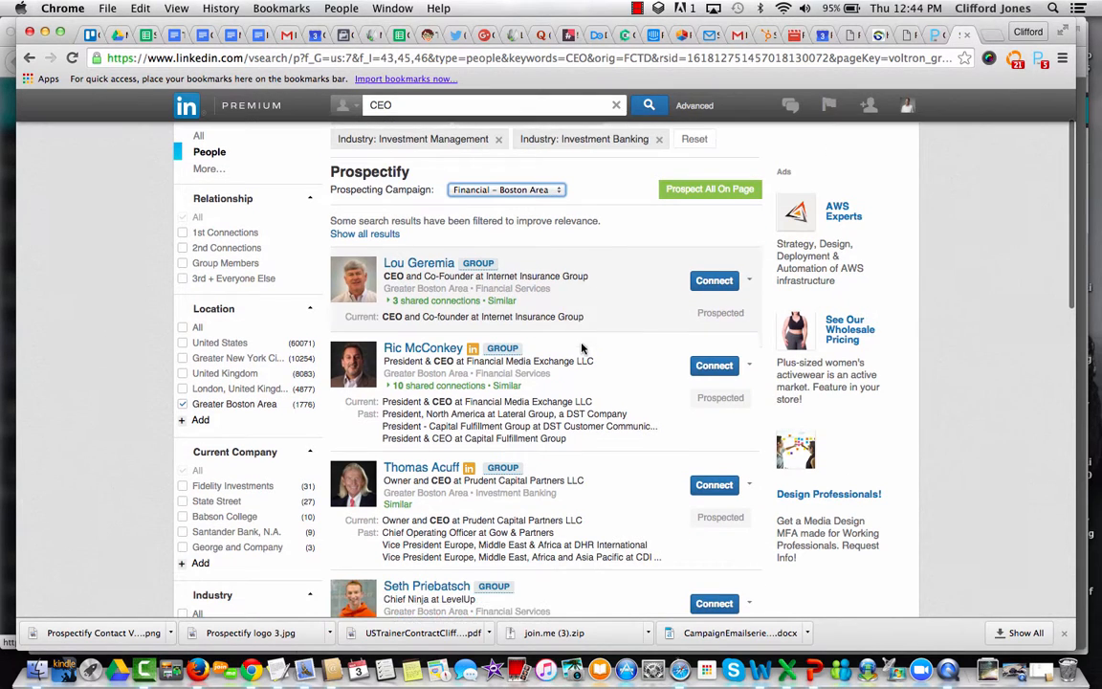
pyautogui.scroll(-3)
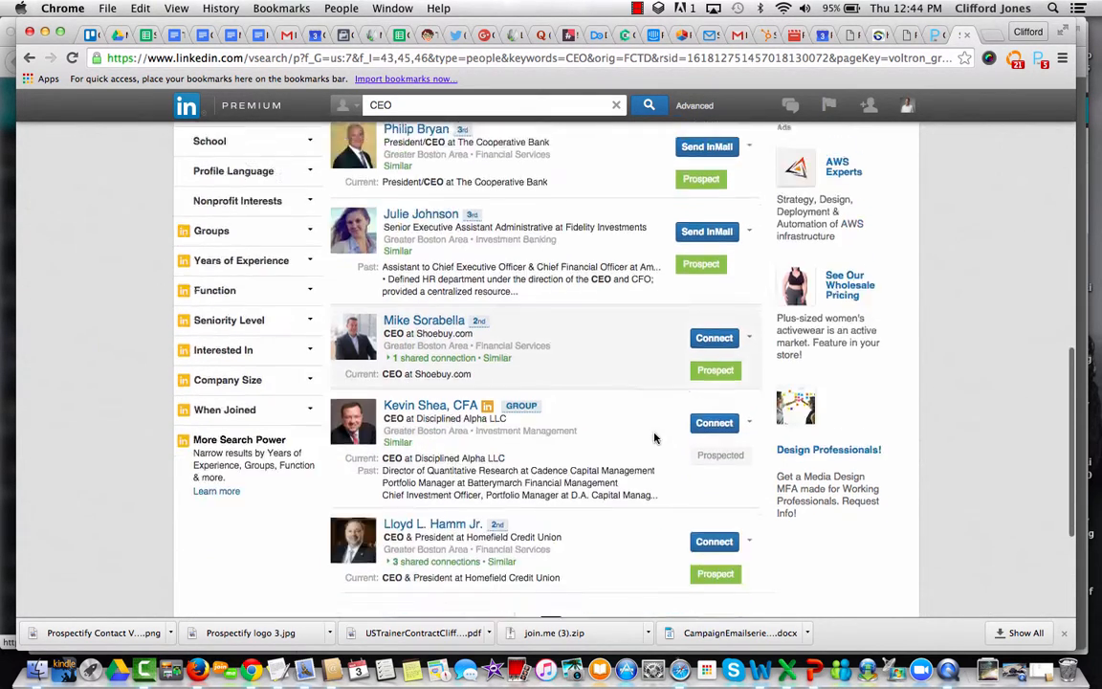
pyautogui.scroll(-3)
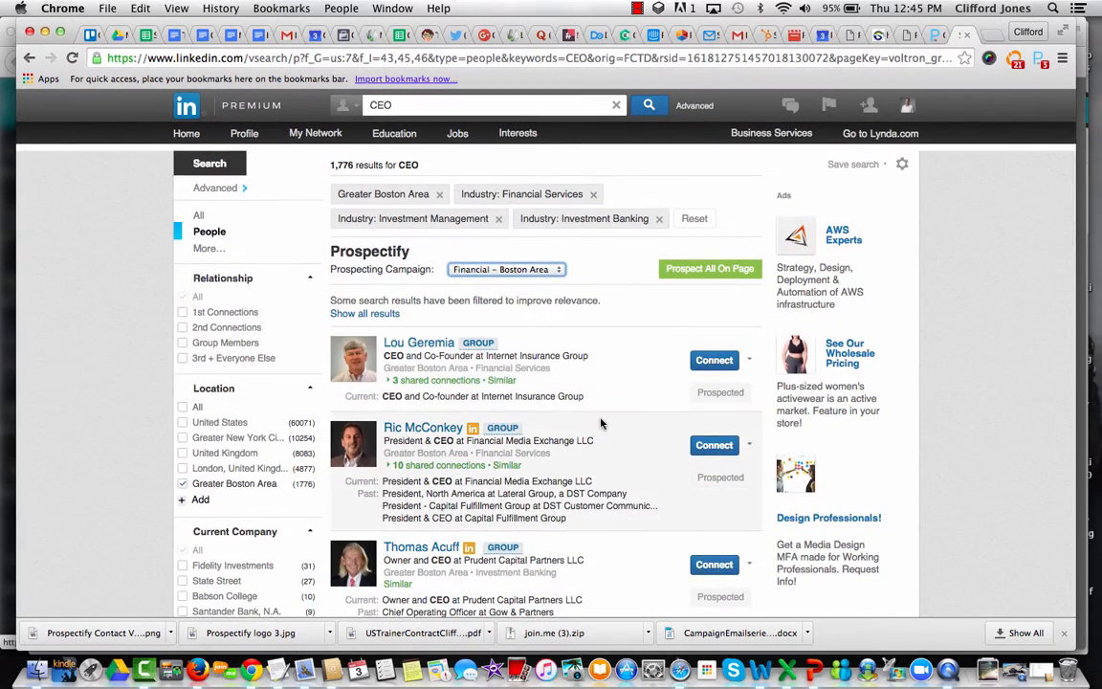
pyautogui.scroll(-3)
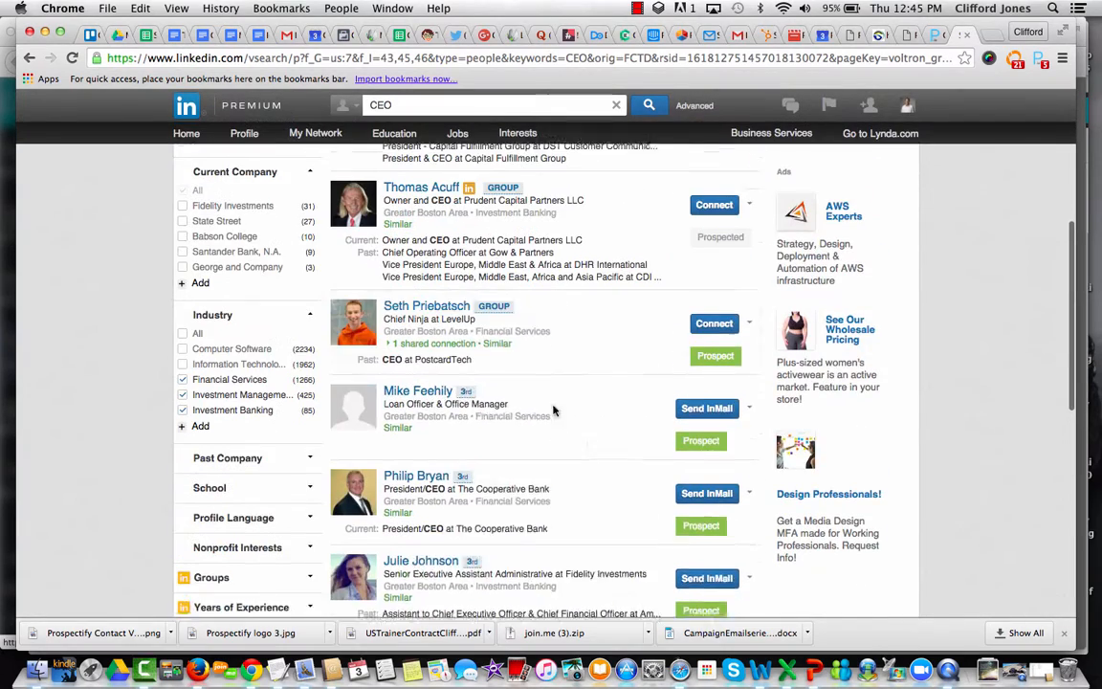
pyautogui.scroll(-3)
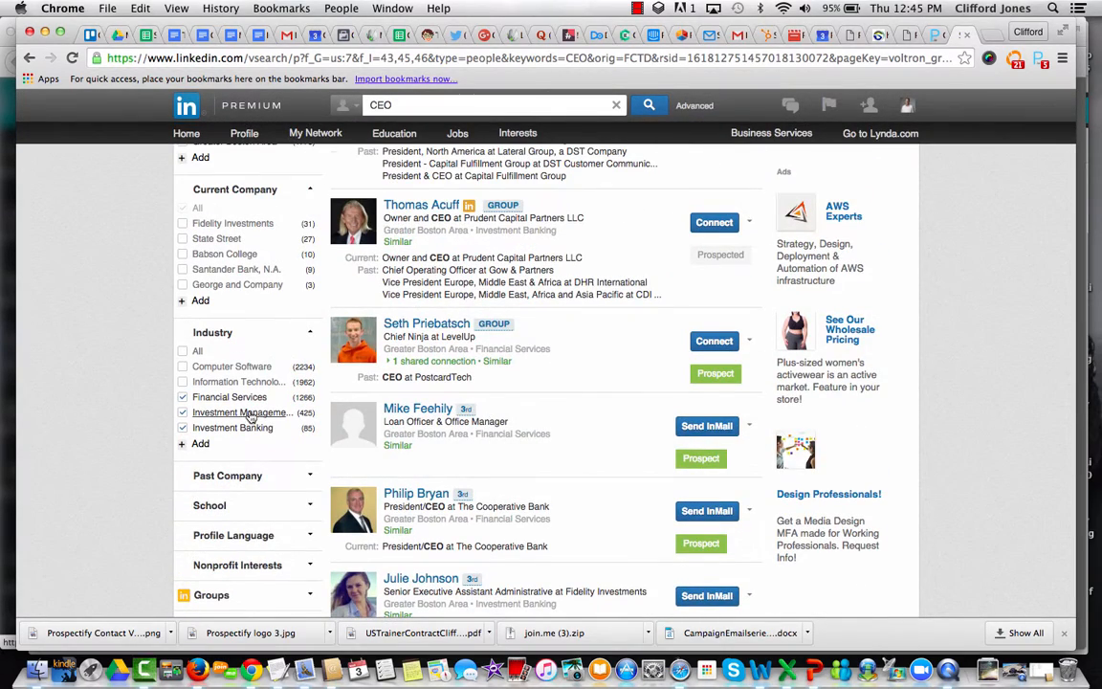
pyautogui.scroll(-3)
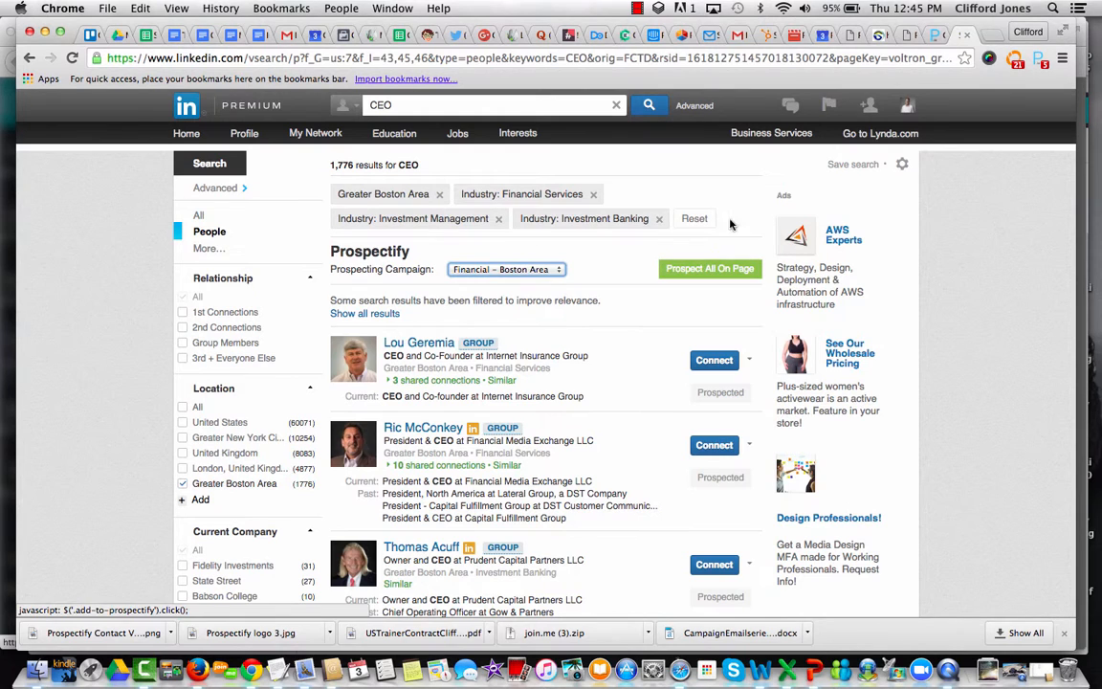
pyautogui.moveTo(266, 105)
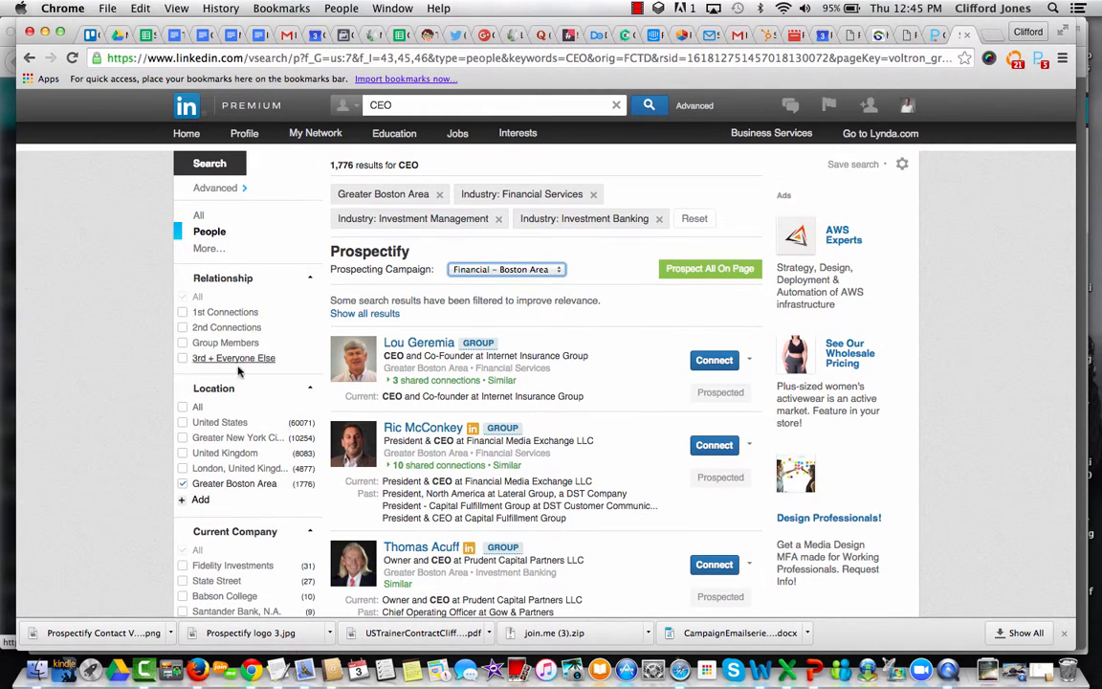
pyautogui.scroll(-3)
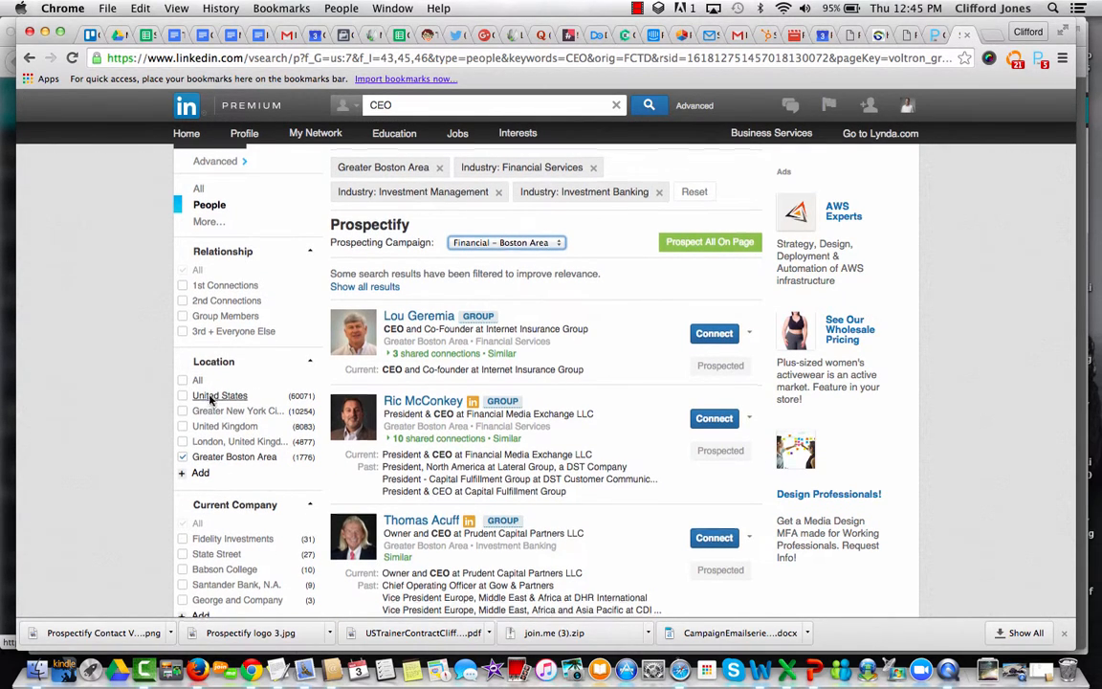
pyautogui.scroll(-3)
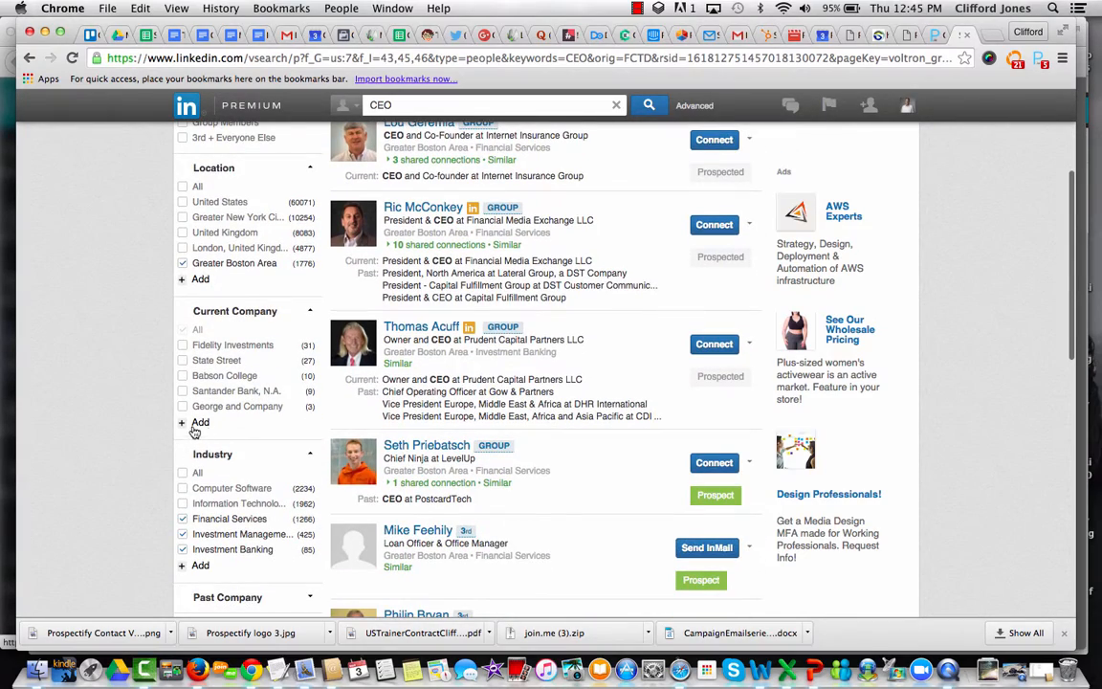
pyautogui.scroll(-3)
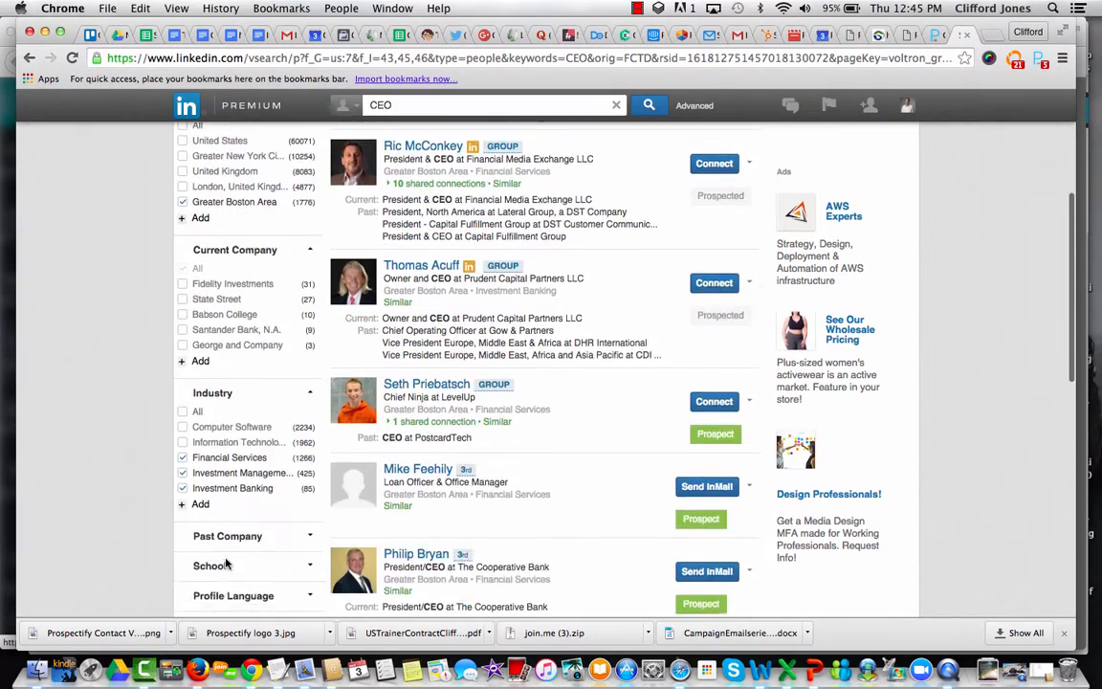
pyautogui.scroll(-3)
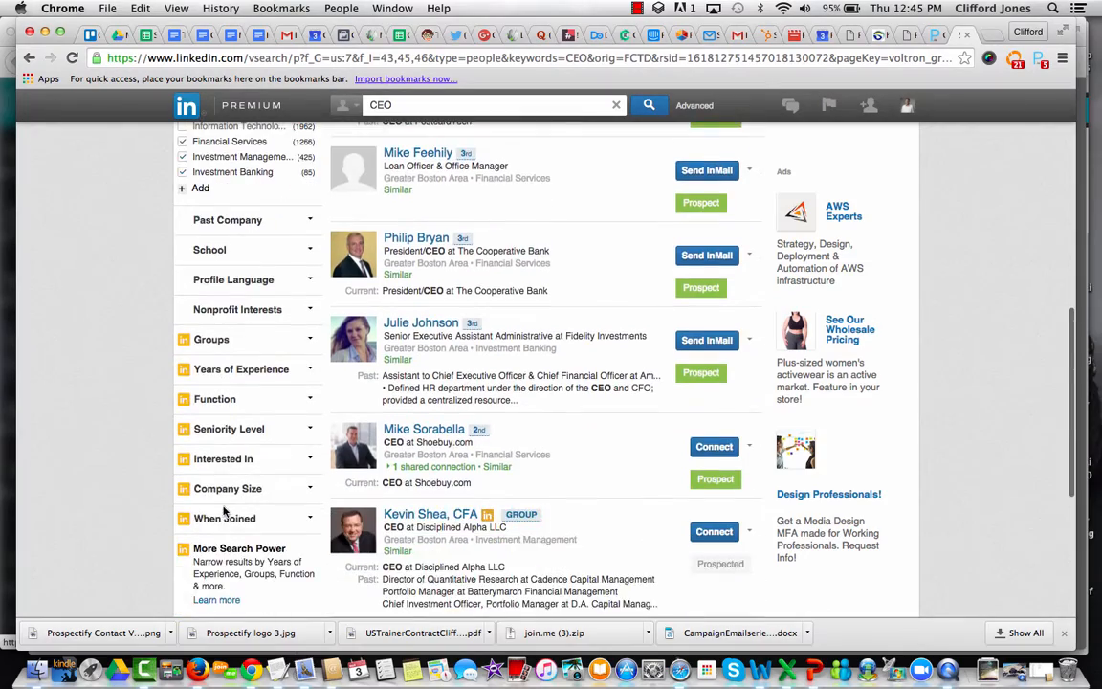
pyautogui.scroll(3)
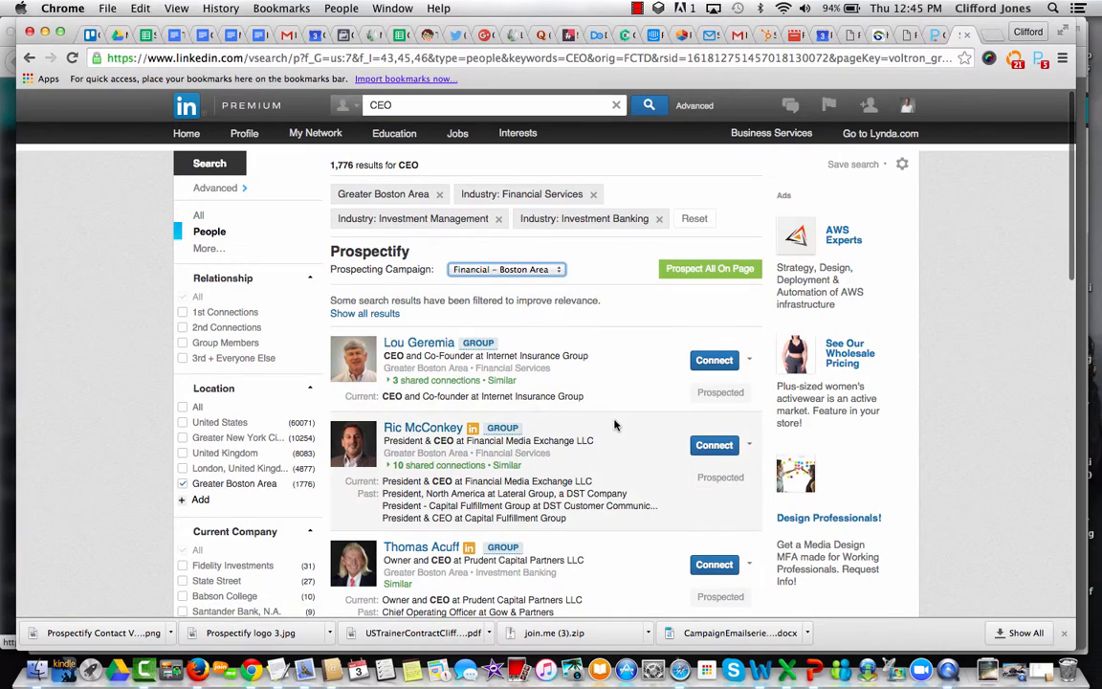
pyautogui.scroll(-3)
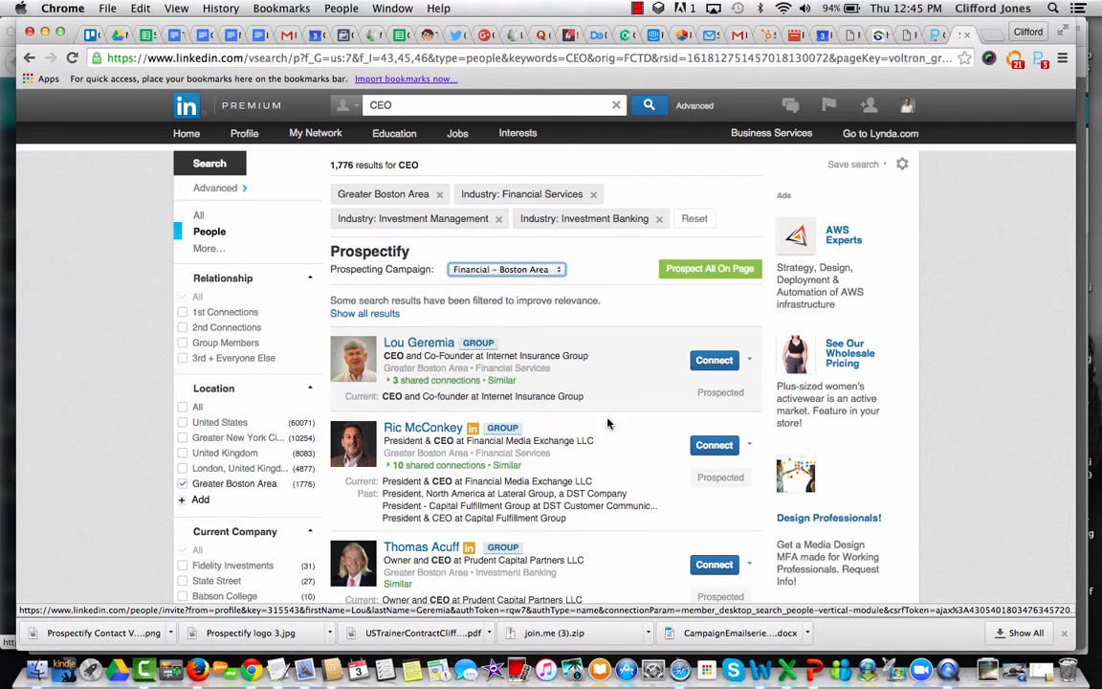
pyautogui.scroll(-3)
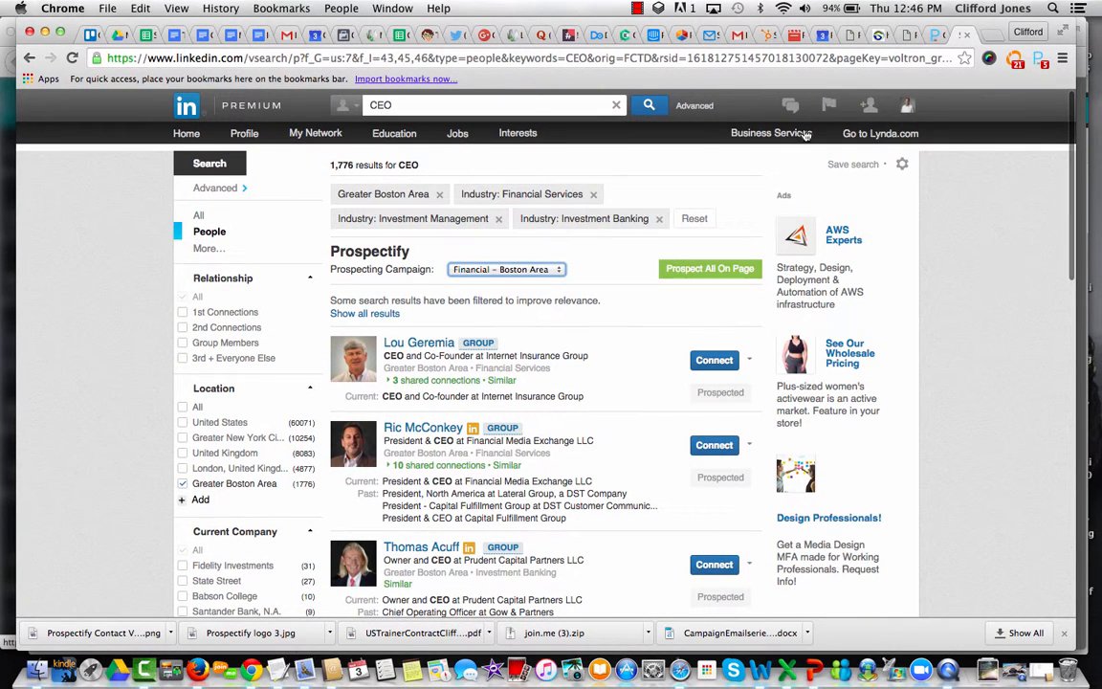
# Open the prospectify.io website's PLANS page listing Lone Wolf, Challenger, Hacker and Teams.
pyautogui.click(791, 105)
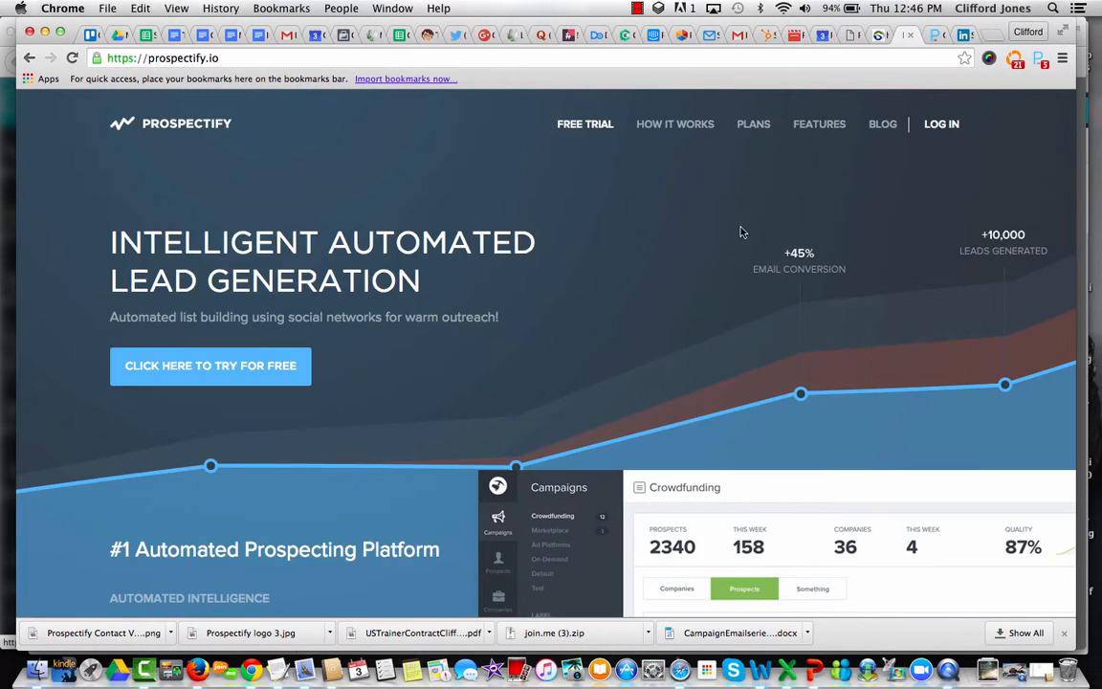
pyautogui.click(753, 123)
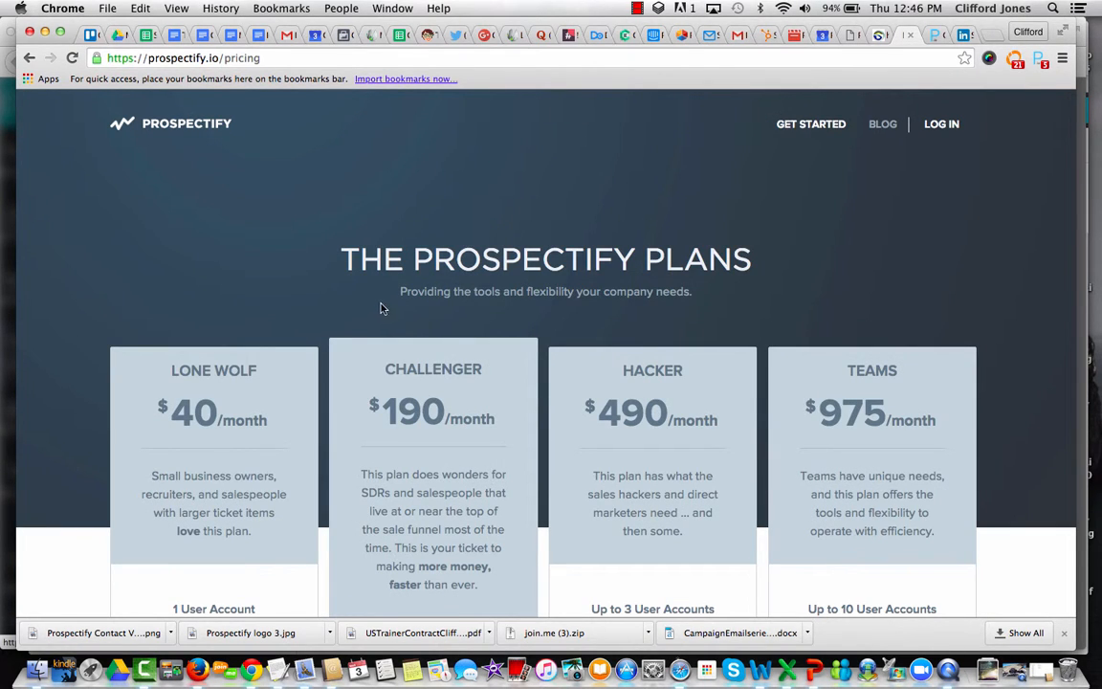
pyautogui.scroll(-3)
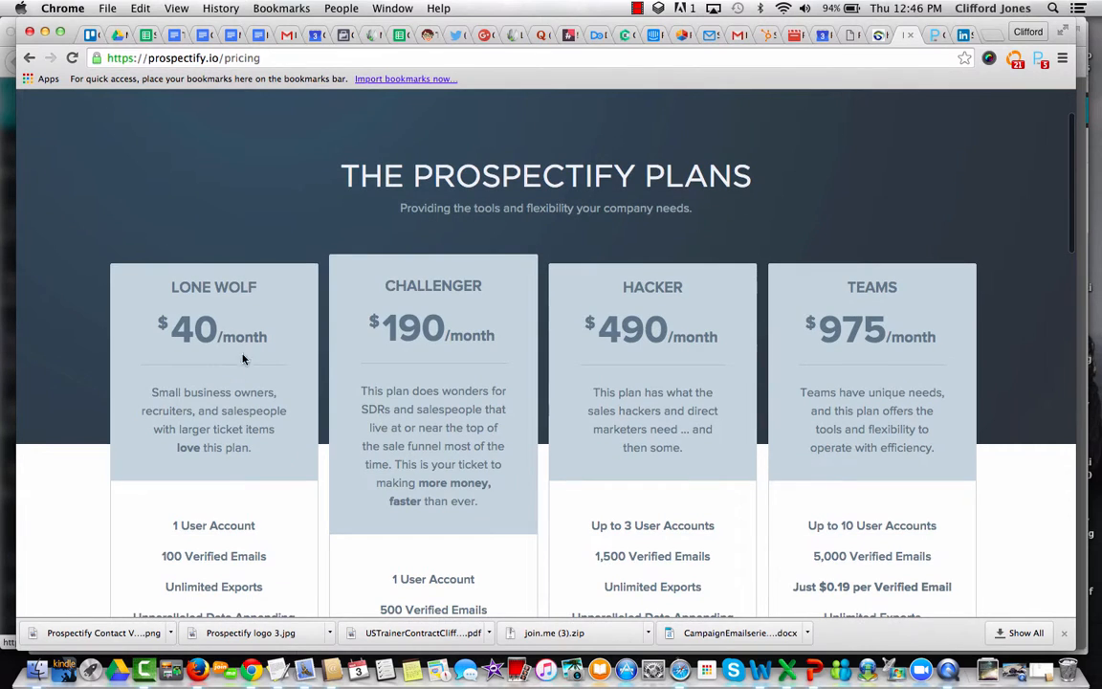
pyautogui.scroll(-3)
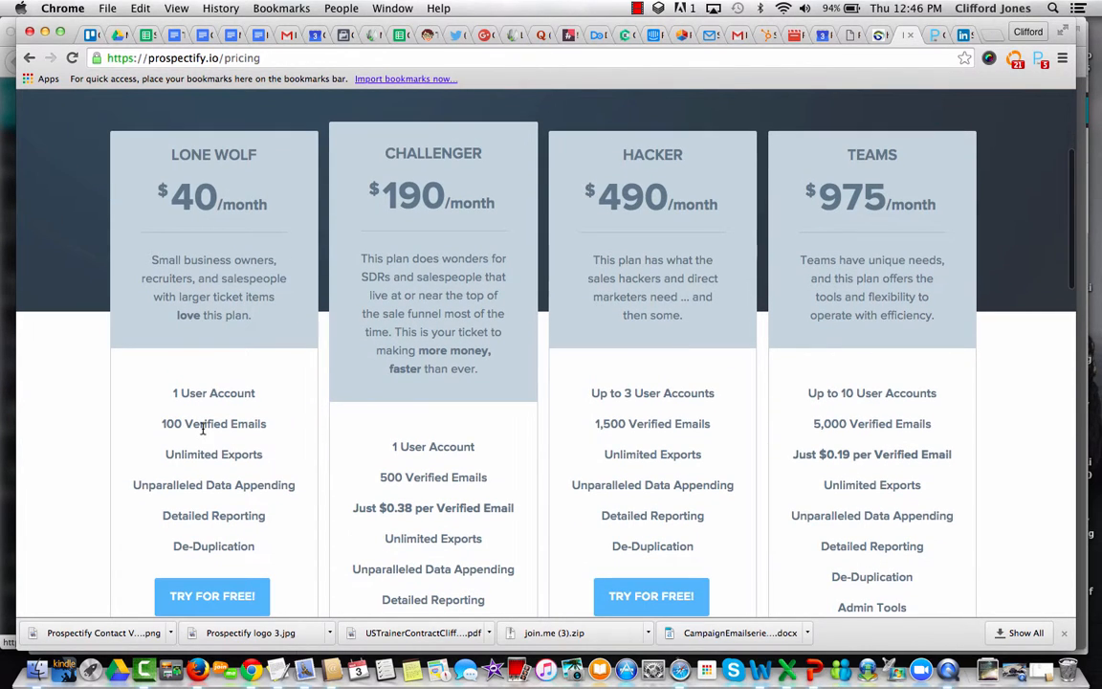
pyautogui.scroll(-3)
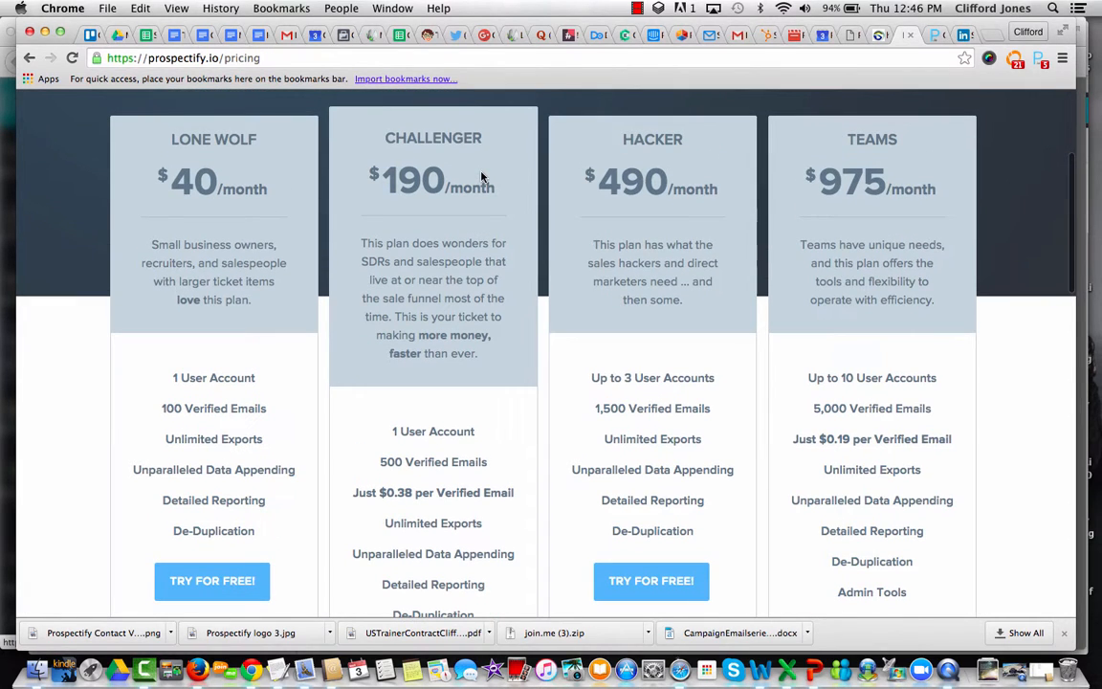
pyautogui.moveTo(479, 477)
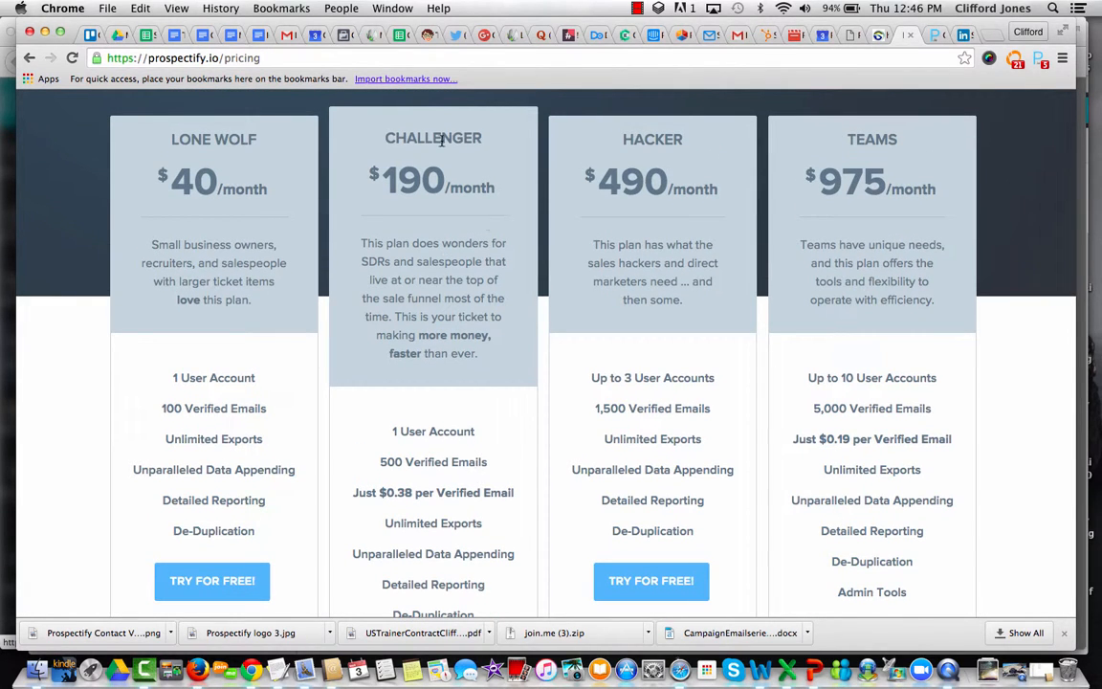
pyautogui.moveTo(429, 202)
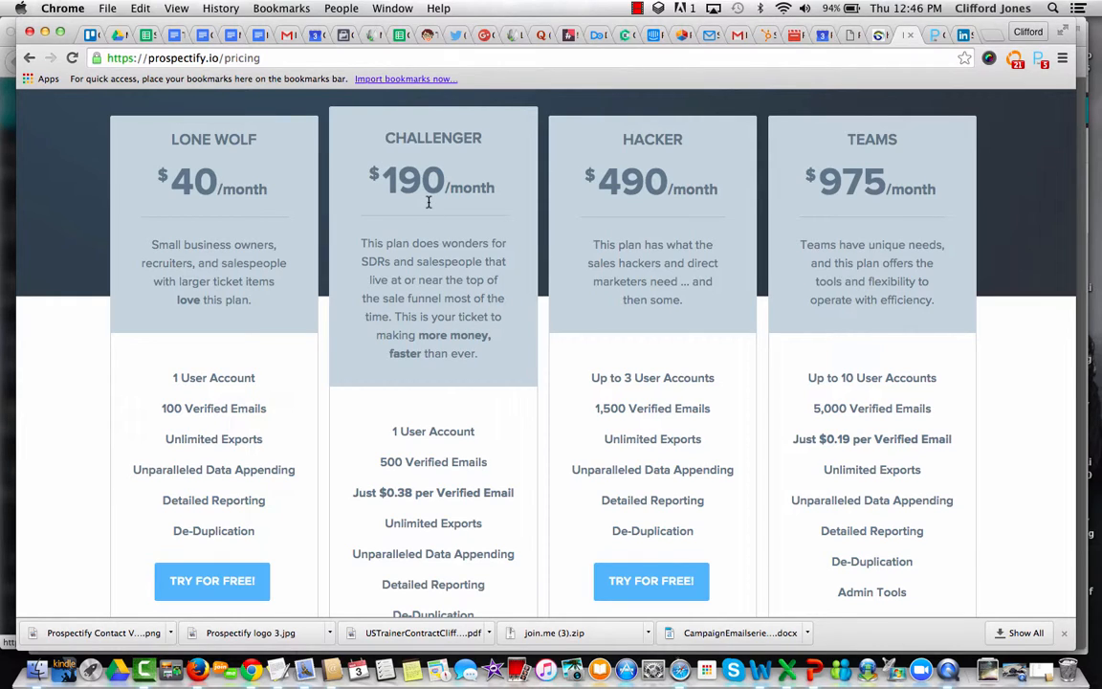
pyautogui.moveTo(689, 182)
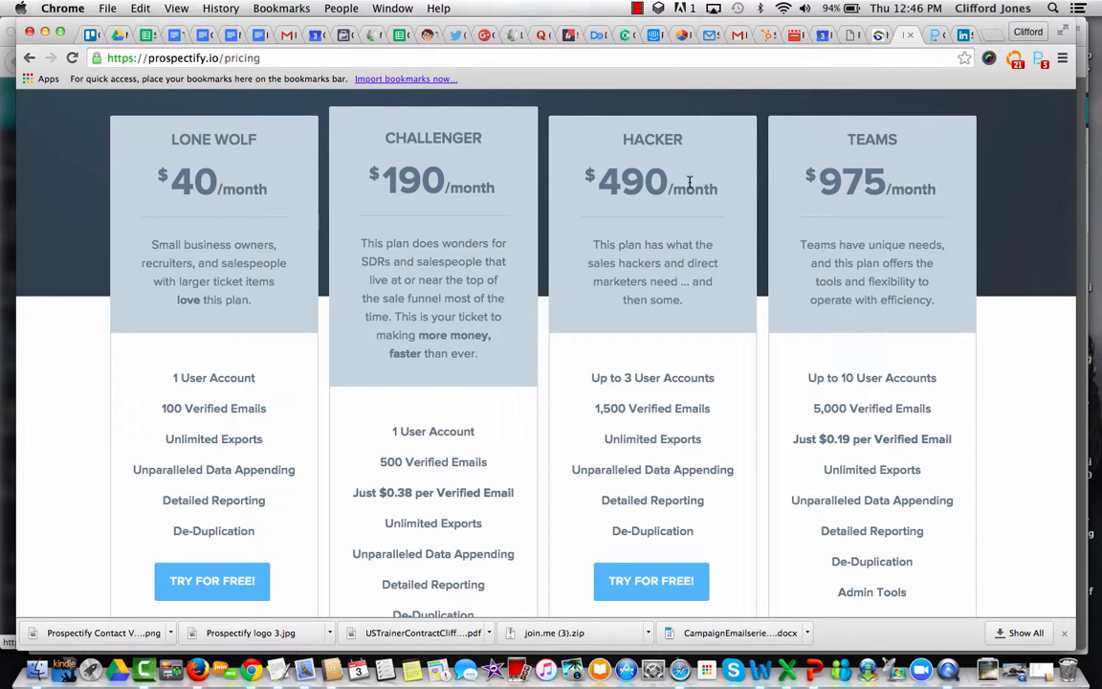
pyautogui.scroll(-3)
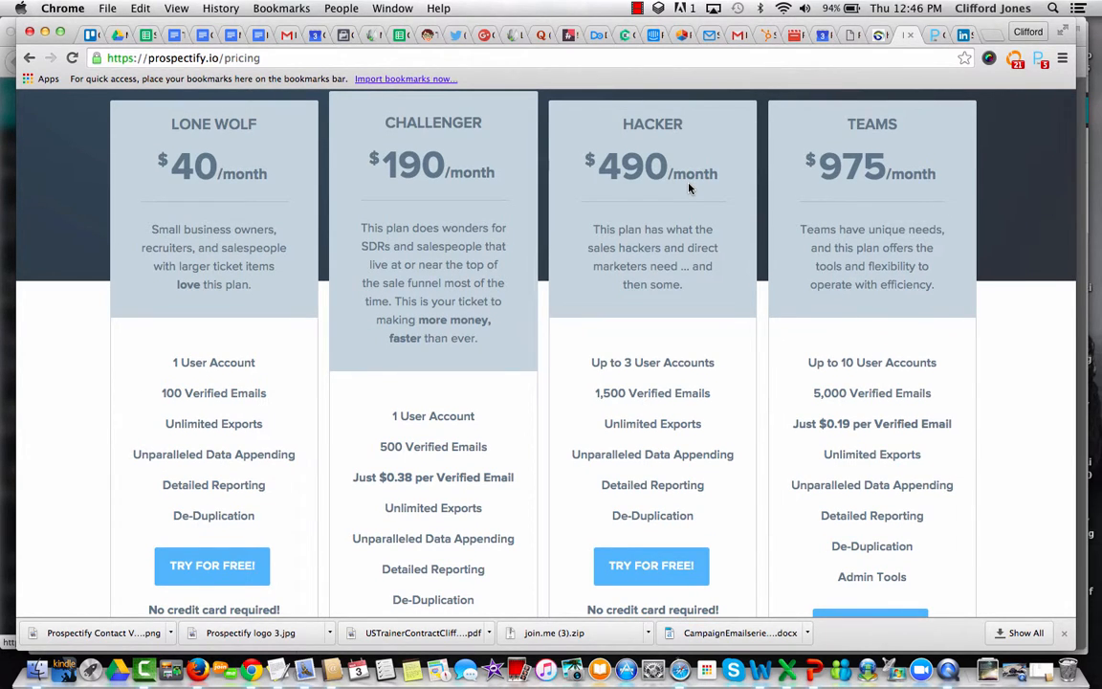
pyautogui.scroll(-3)
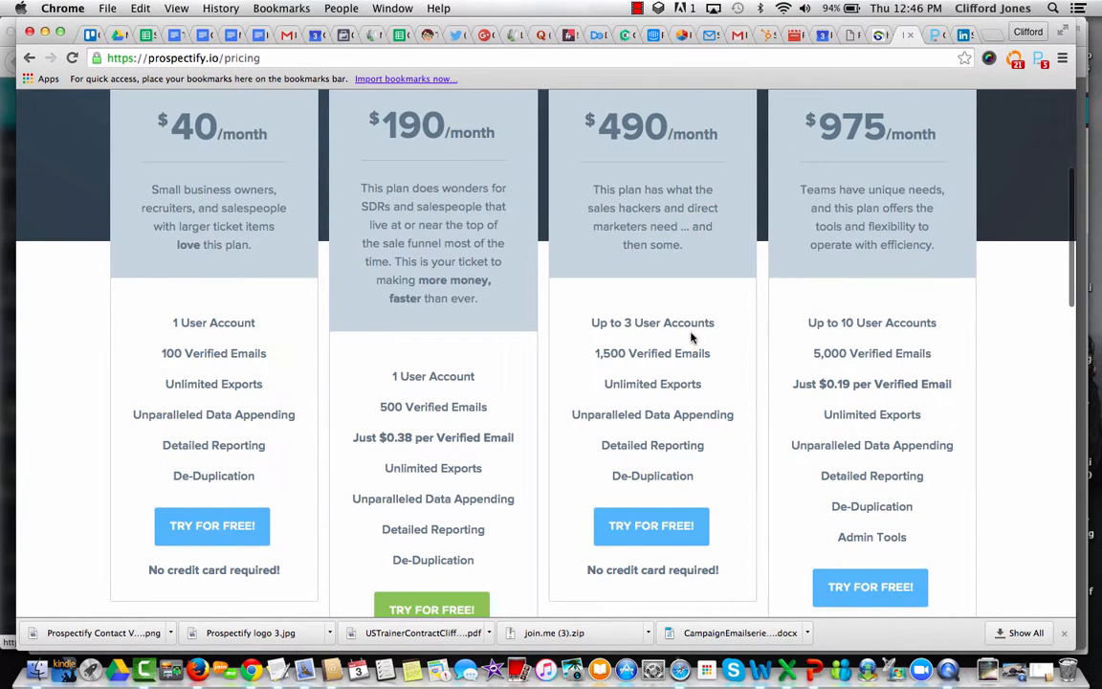
pyautogui.moveTo(674, 384)
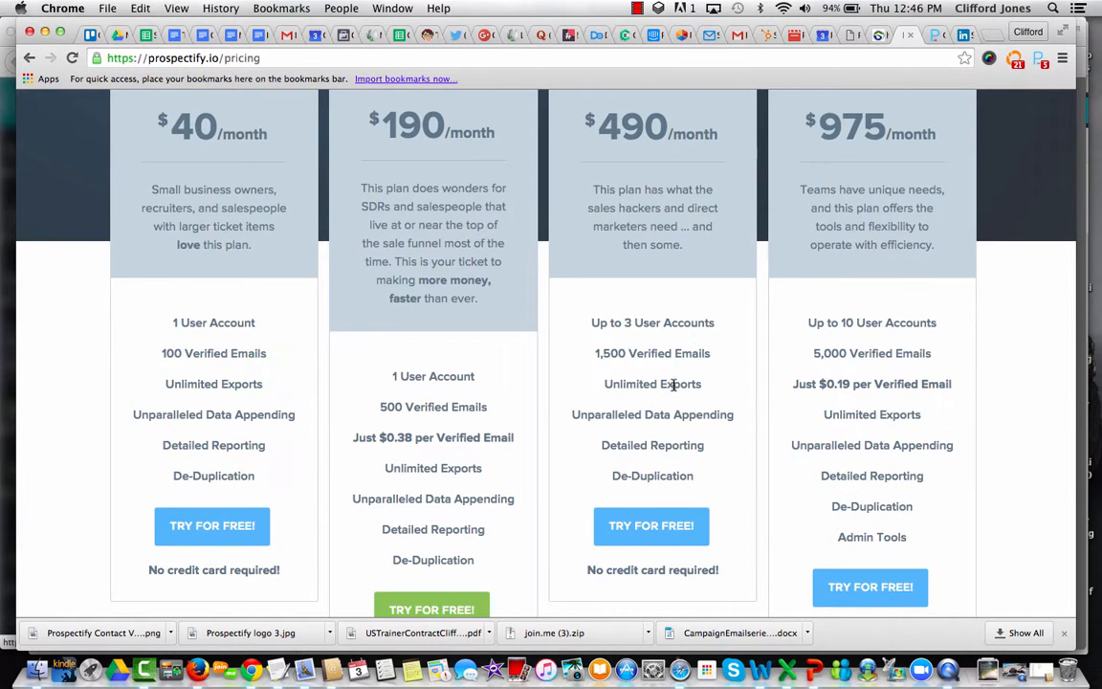
pyautogui.moveTo(666, 411)
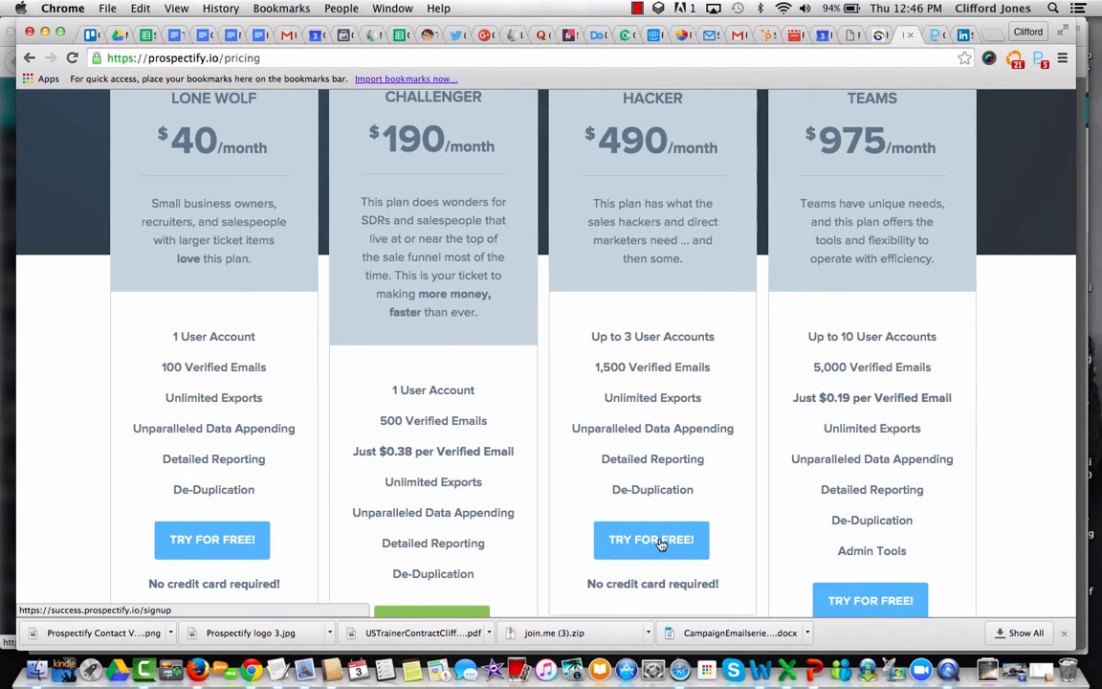
# Open the Hacker plan's free-trial signup form, then go back to the homepage.
pyautogui.click(652, 539)
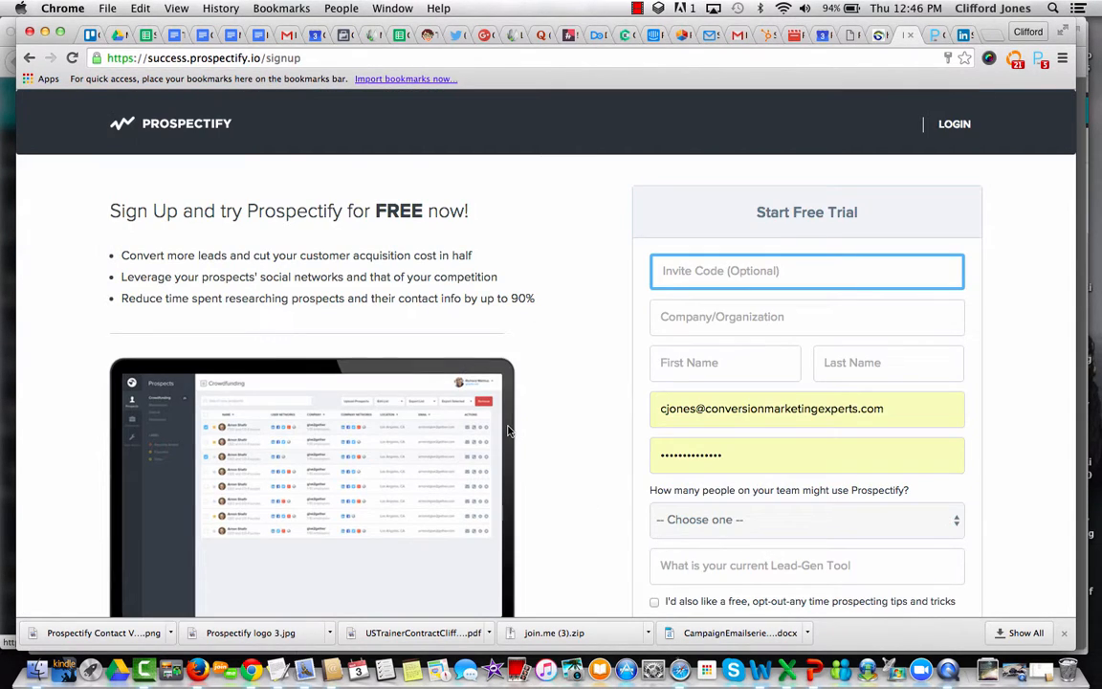
pyautogui.scroll(-3)
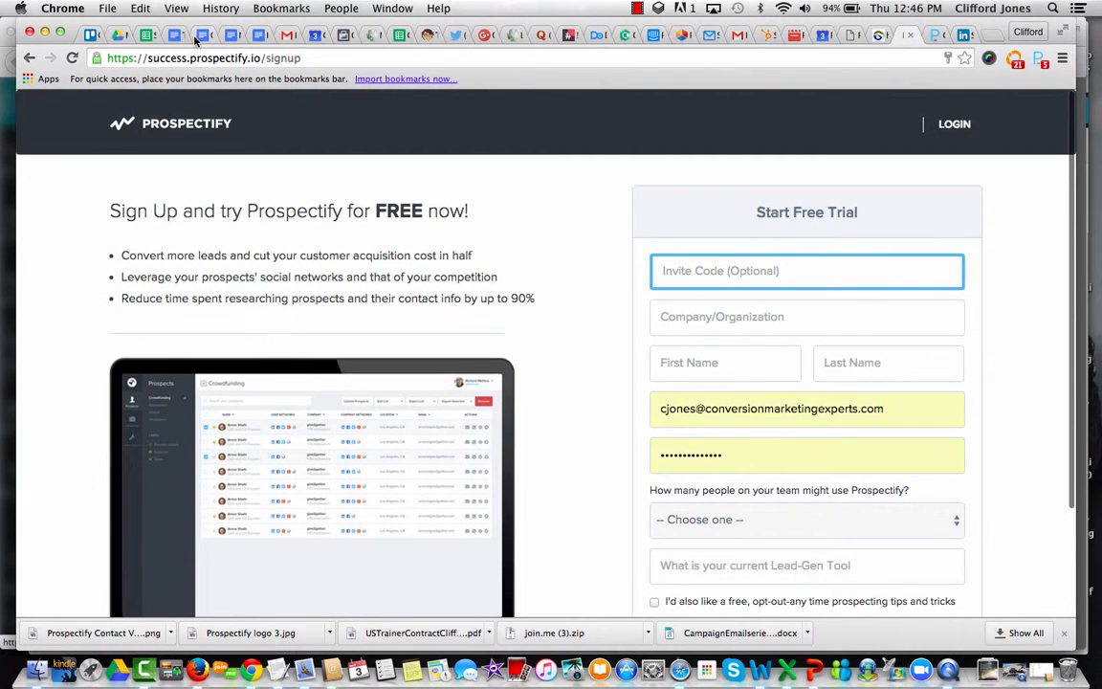
pyautogui.click(187, 124)
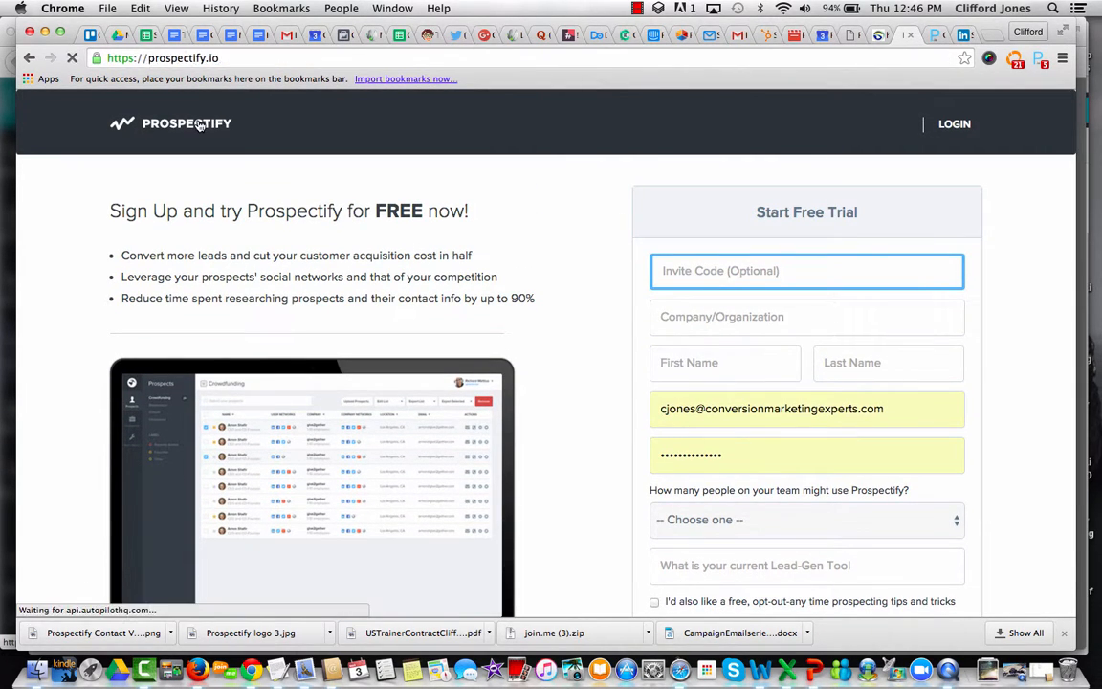